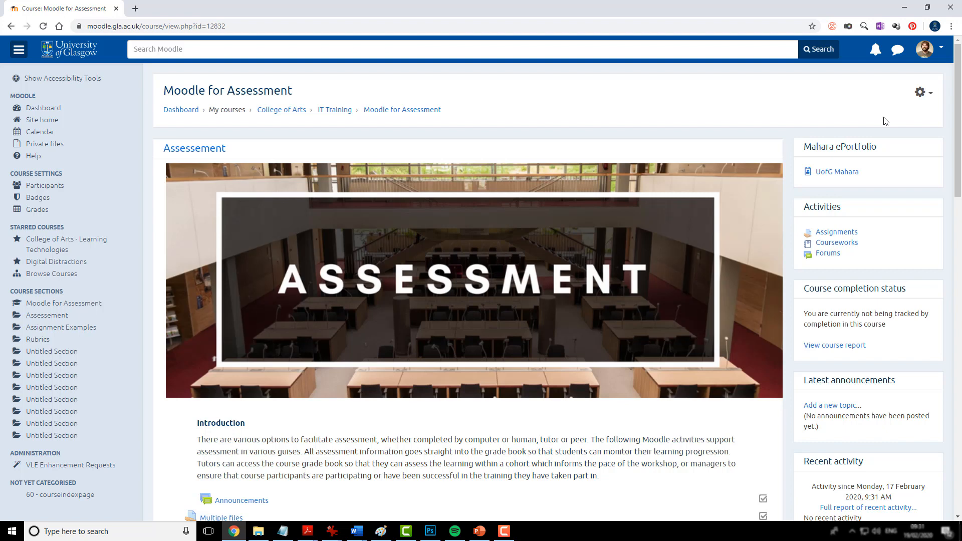
mouse_move(923, 99)
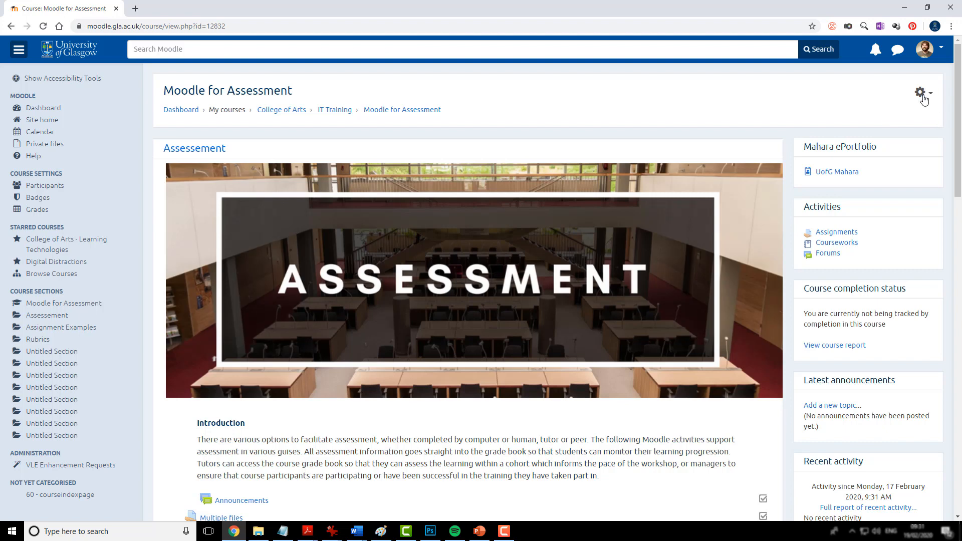
Turn editing on from the course gear menu and scroll to the section's add-activity link
click(921, 93)
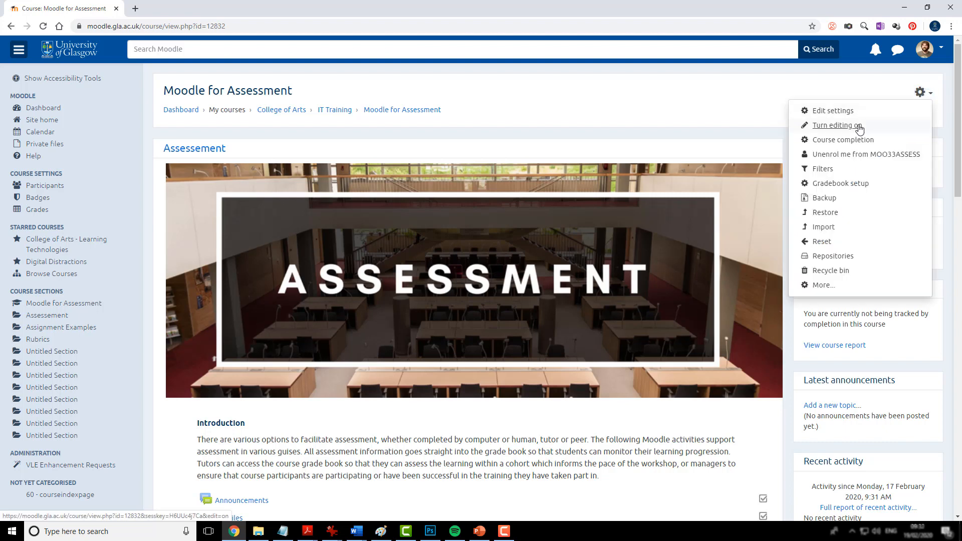
click(836, 126)
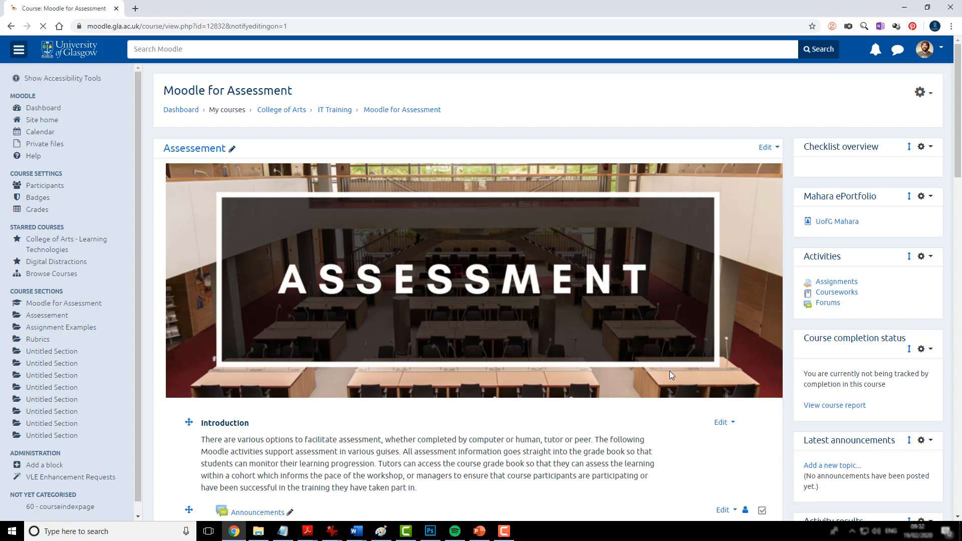
scroll(down, 3)
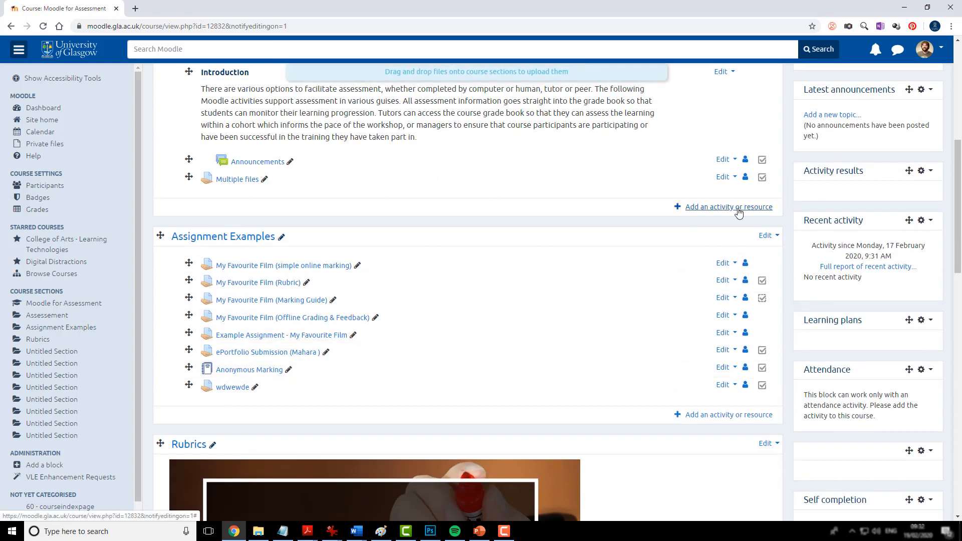
Select MEDIAL in the activity chooser for the Assessment section
click(728, 207)
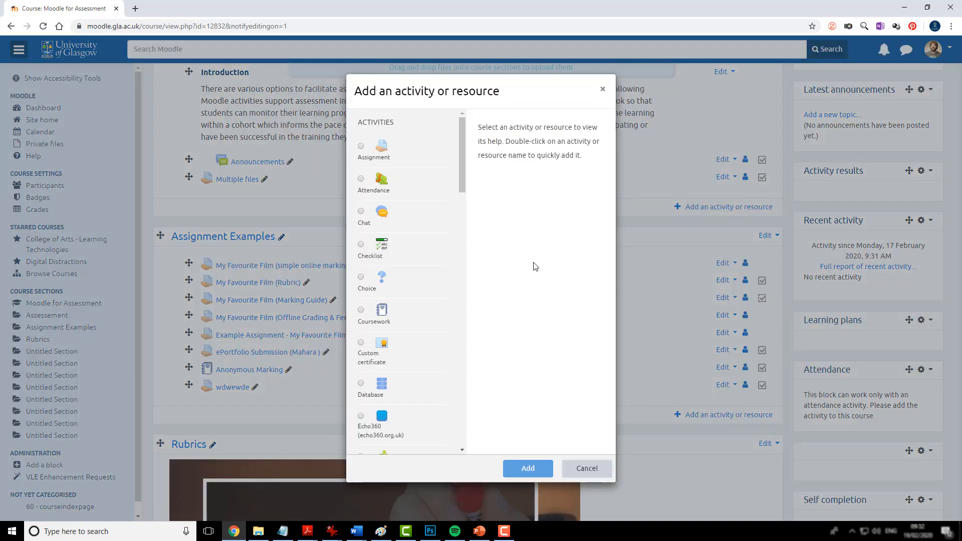
scroll(down, 3)
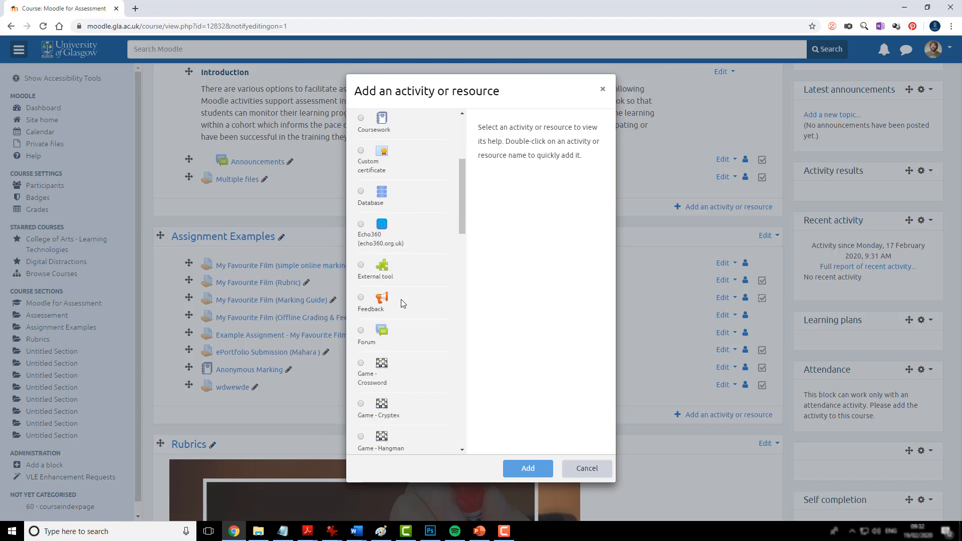
scroll(down, 3)
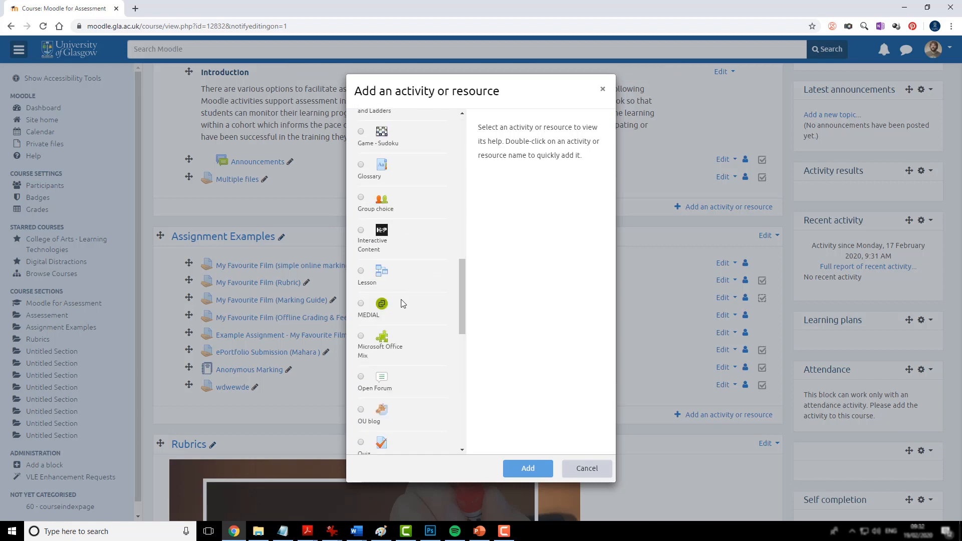
click(361, 303)
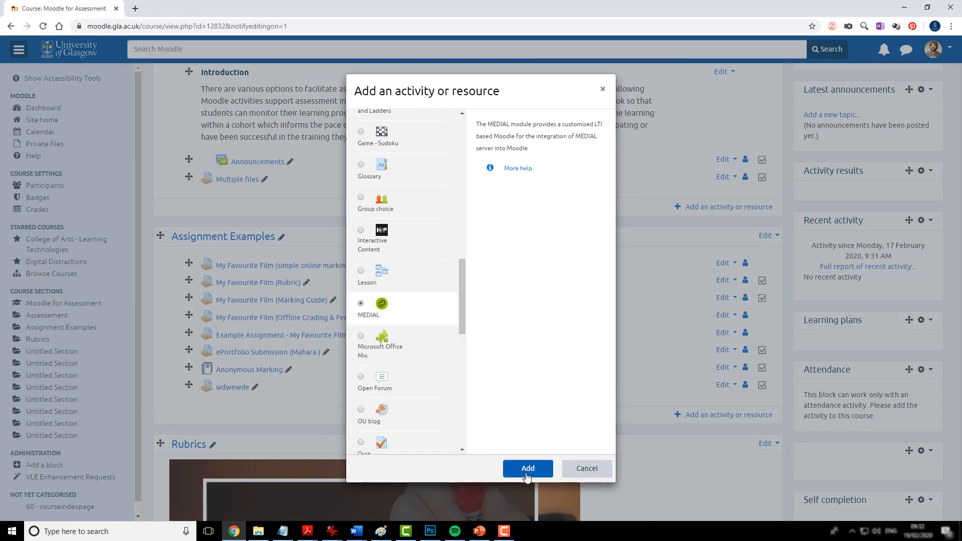
Add the MEDIAL activity and name it 'Screencast'
click(527, 469)
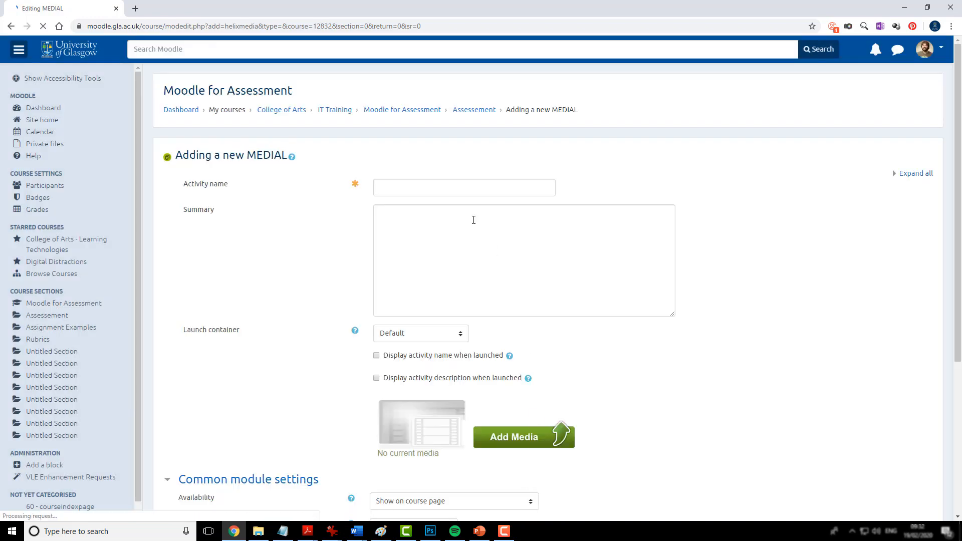
click(464, 187)
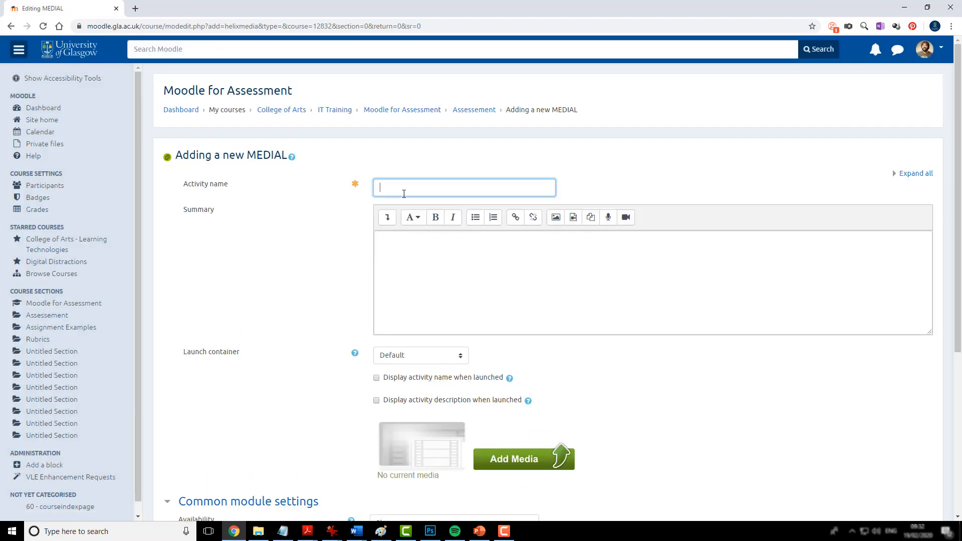
text(Sc)
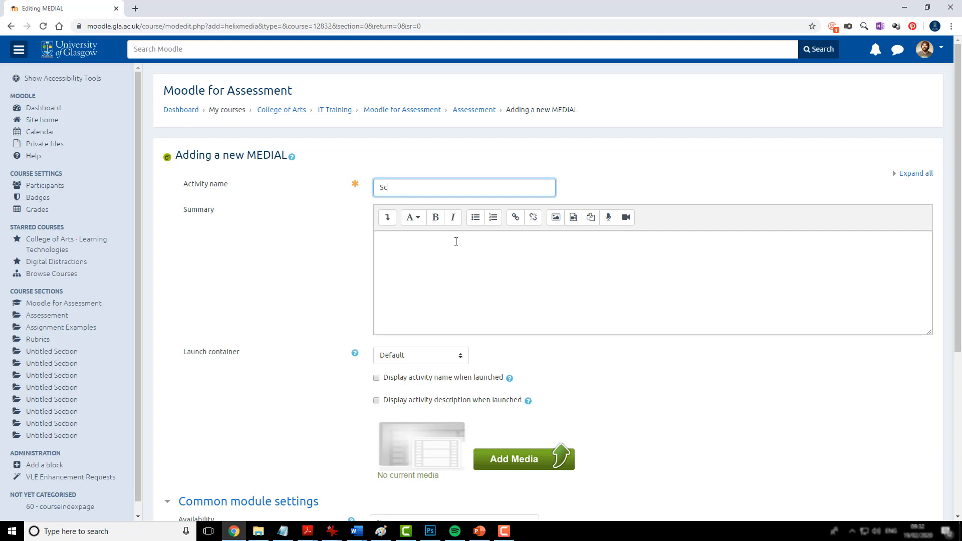
text(reencast)
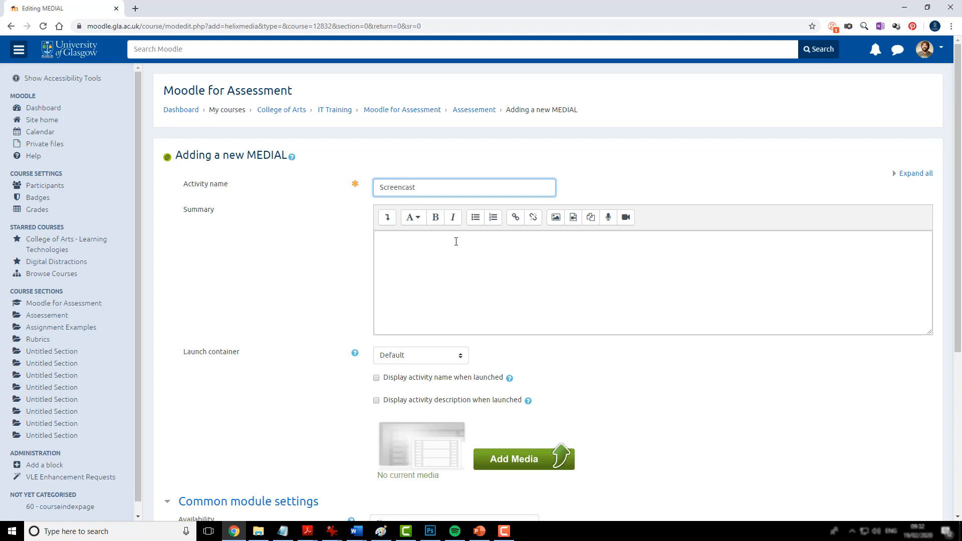
scroll(down, 3)
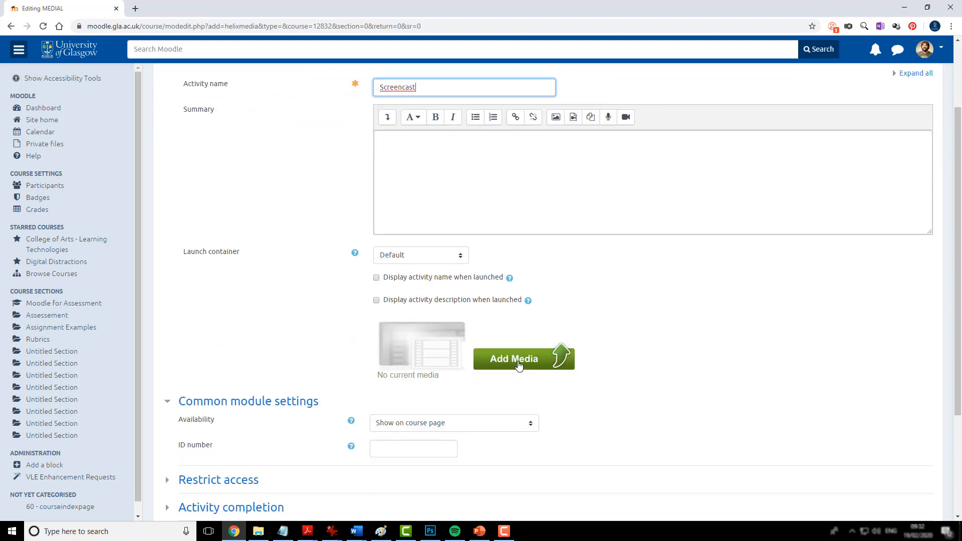
Download and save Medial.QuickSetup.exe from MEDIAL's Record screen install prompt
click(520, 359)
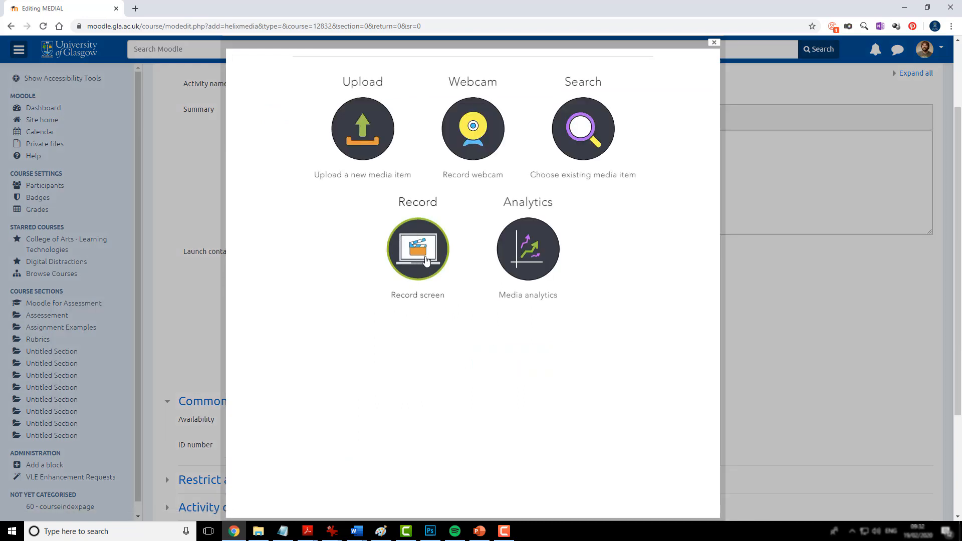
mouse_move(418, 249)
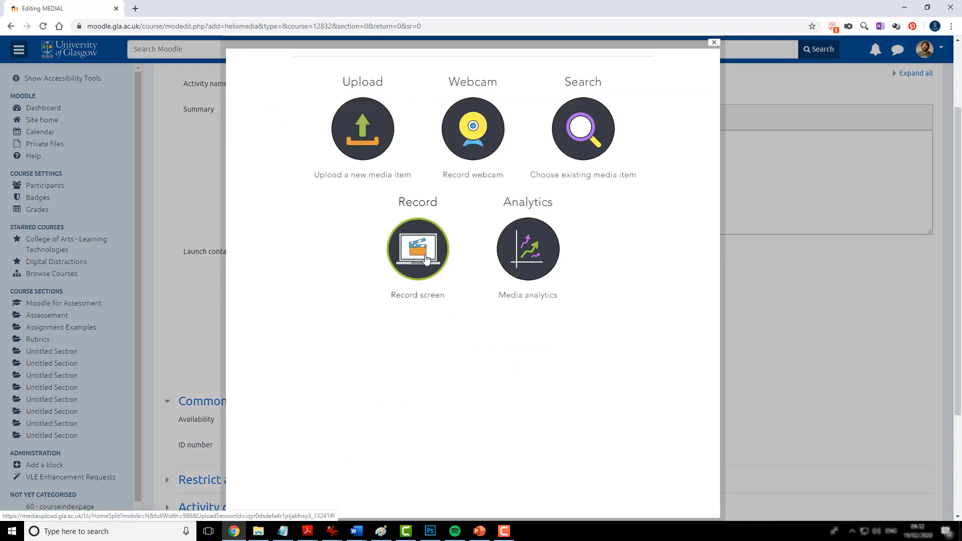
click(418, 249)
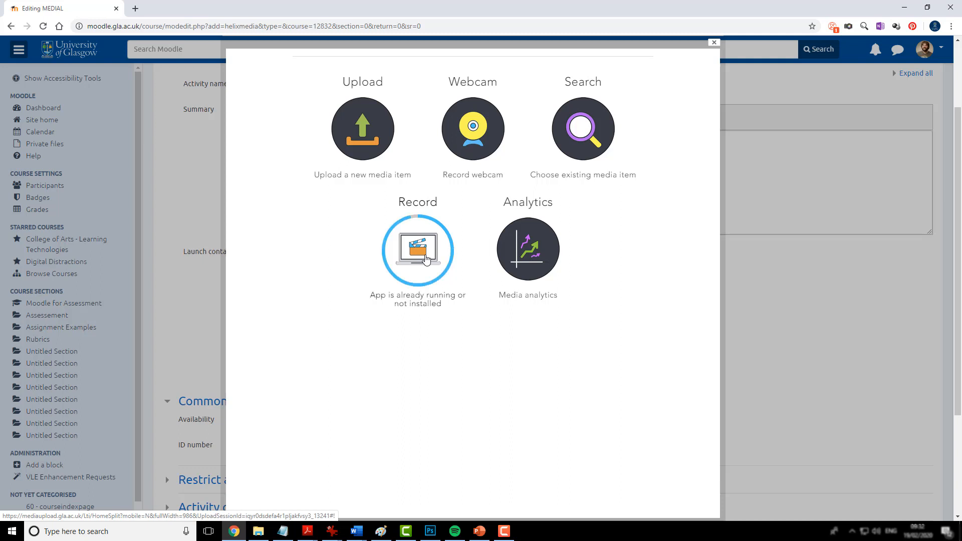
click(418, 250)
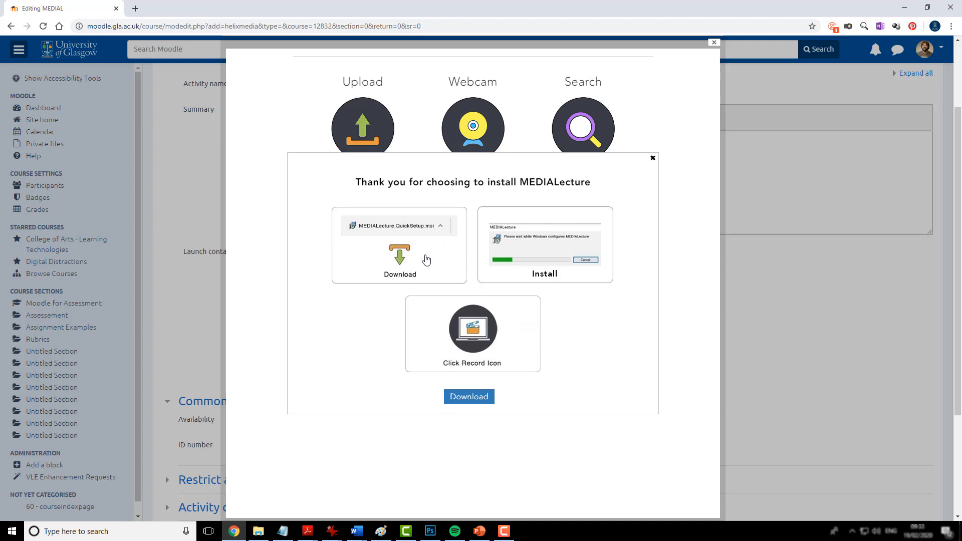
mouse_move(460, 338)
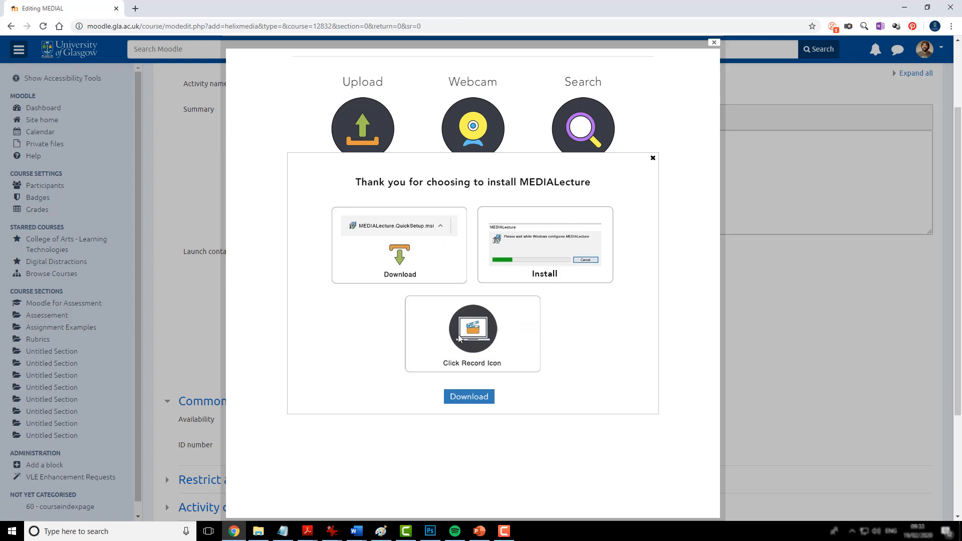
click(469, 396)
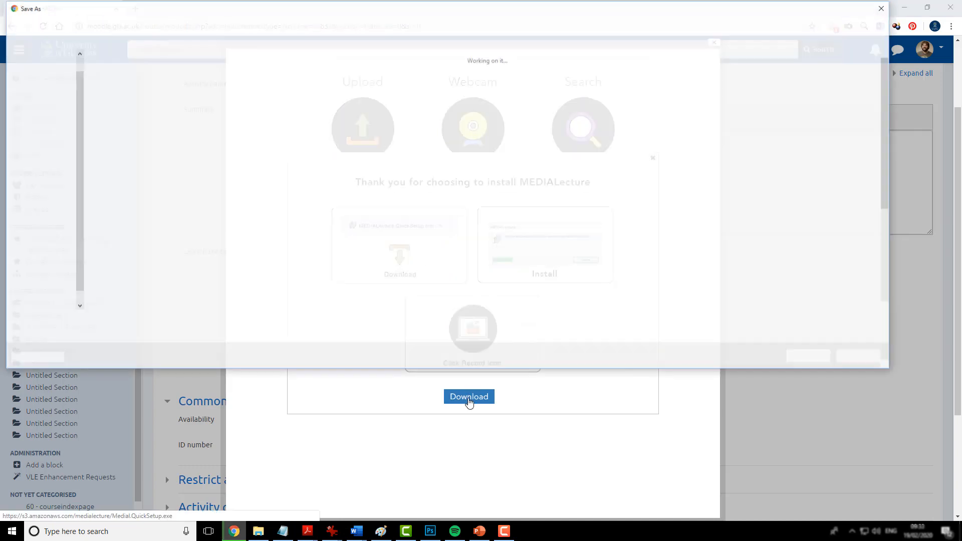
click(470, 397)
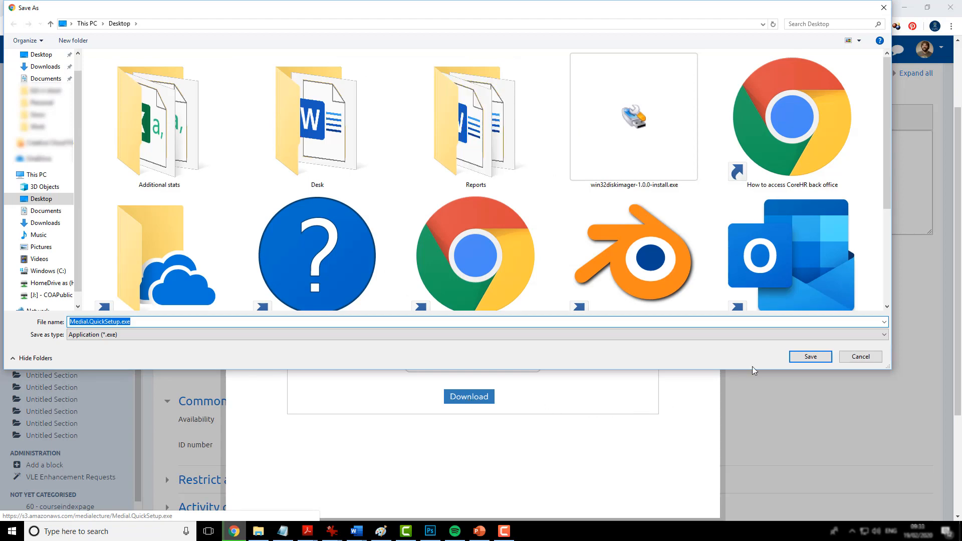
click(809, 357)
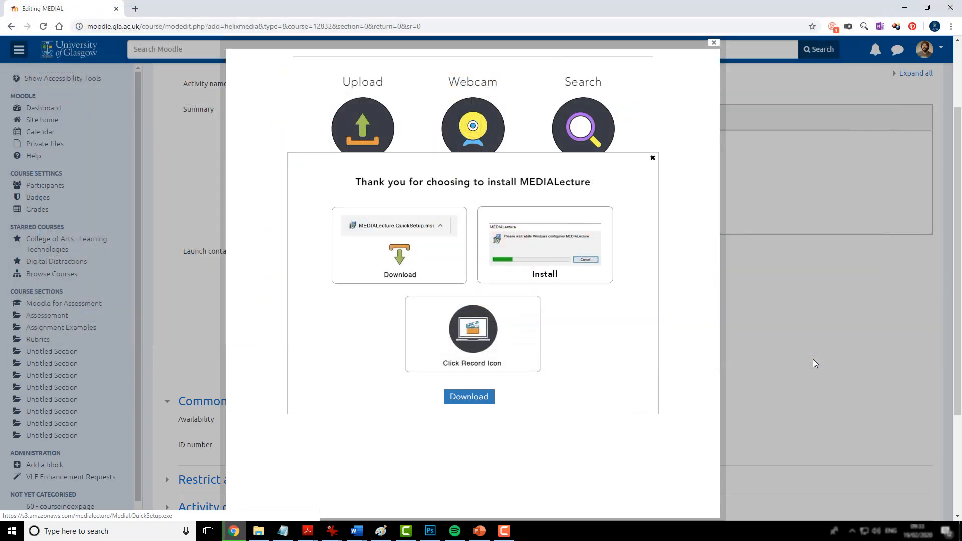
Run MEDIALecture, dismiss its launch notice, and close the install dialog and media window
click(468, 397)
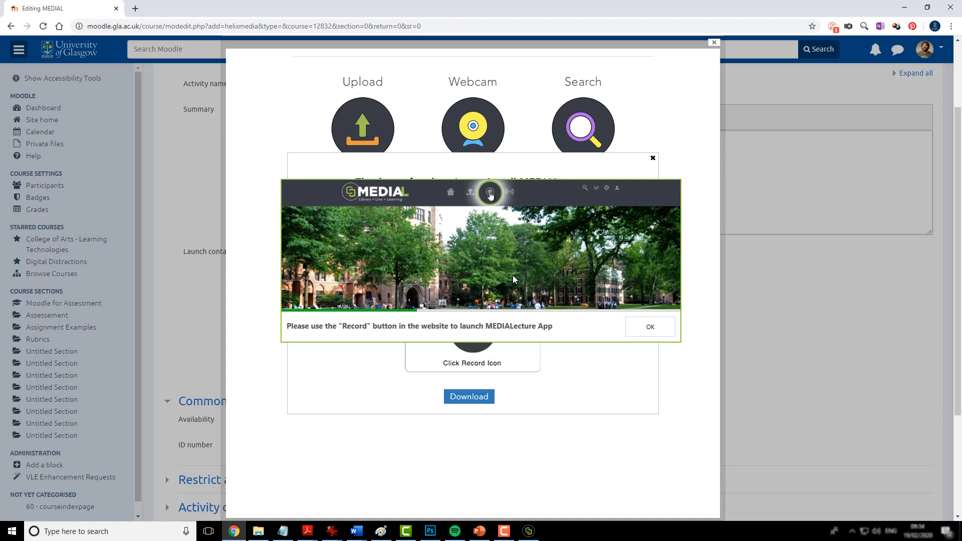
click(650, 326)
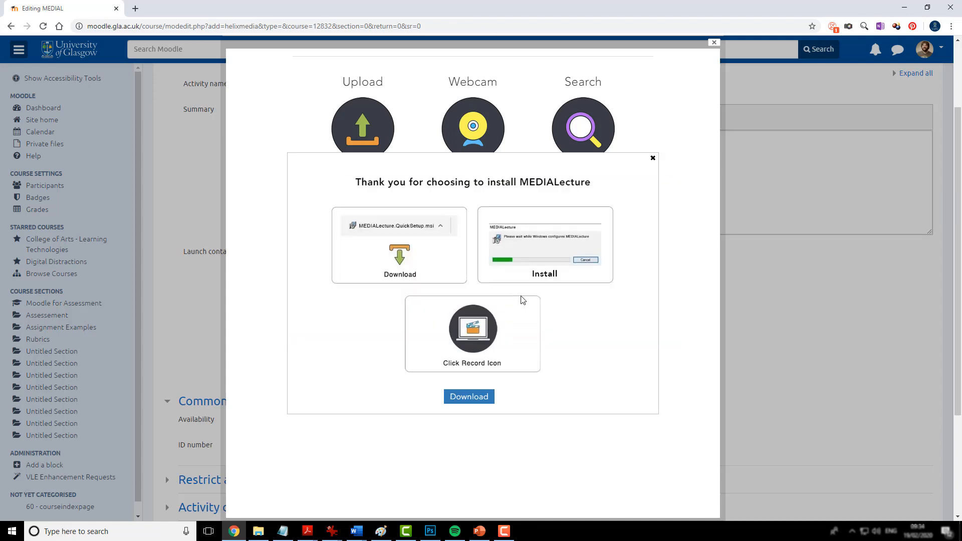
click(653, 157)
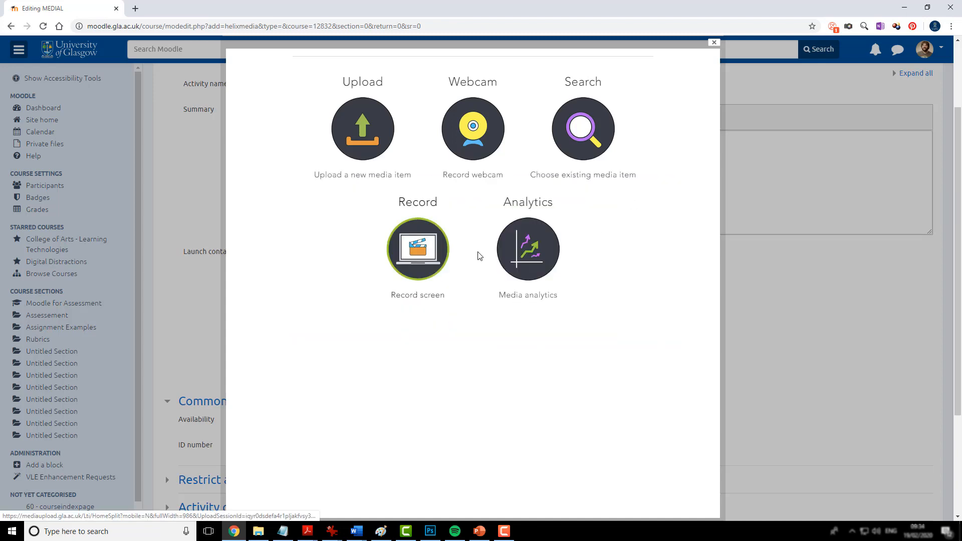
click(714, 43)
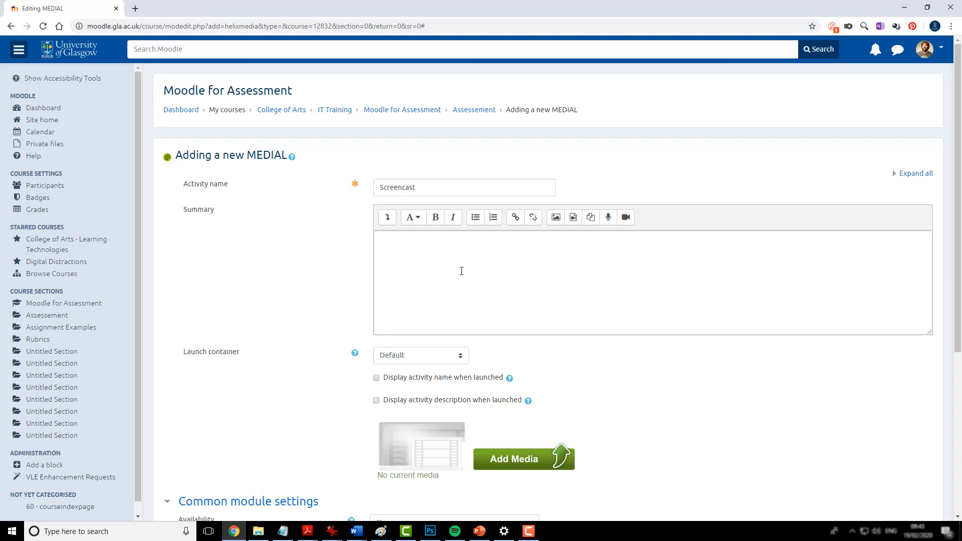
mouse_move(547, 355)
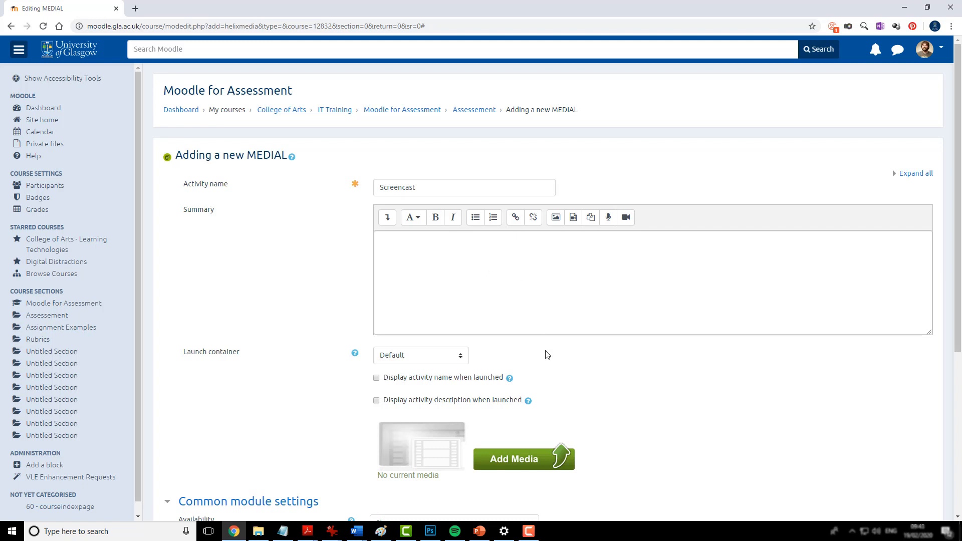
mouse_move(520, 462)
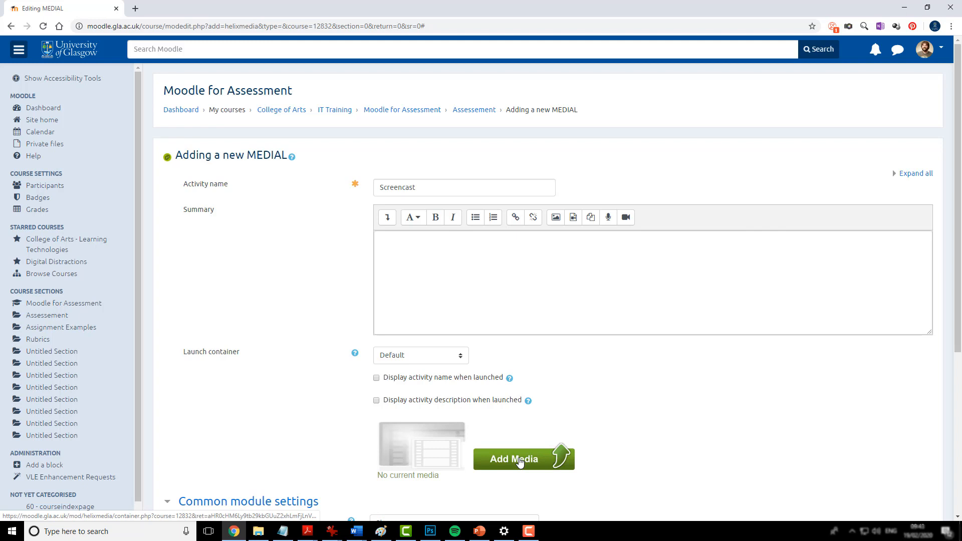
mouse_move(517, 459)
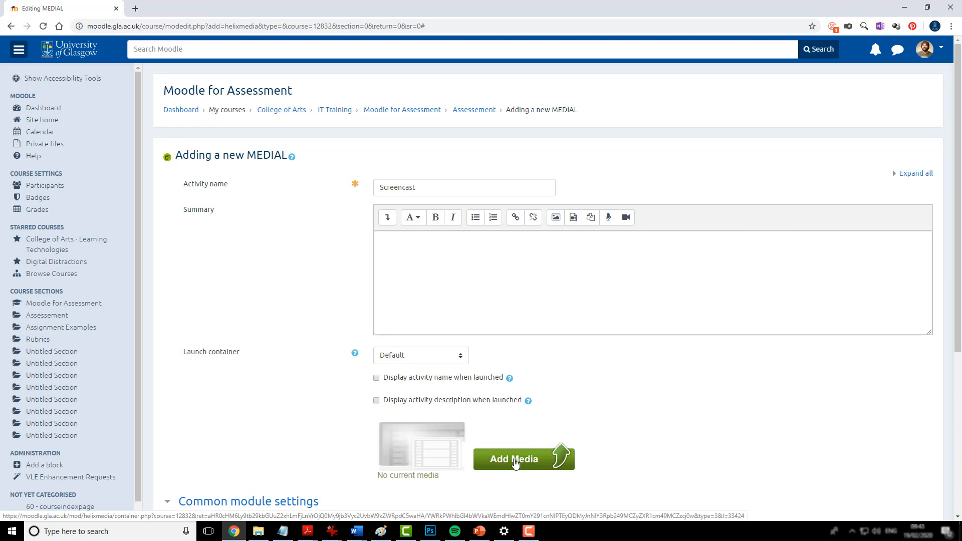
Launch MEDIALecture through Add Media's Record screen option and bring its window forward
click(516, 459)
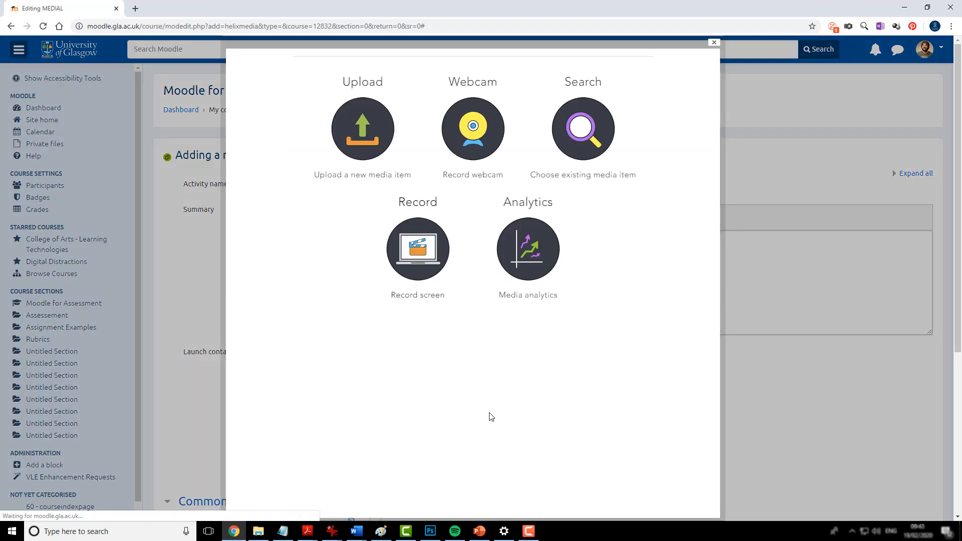
click(417, 249)
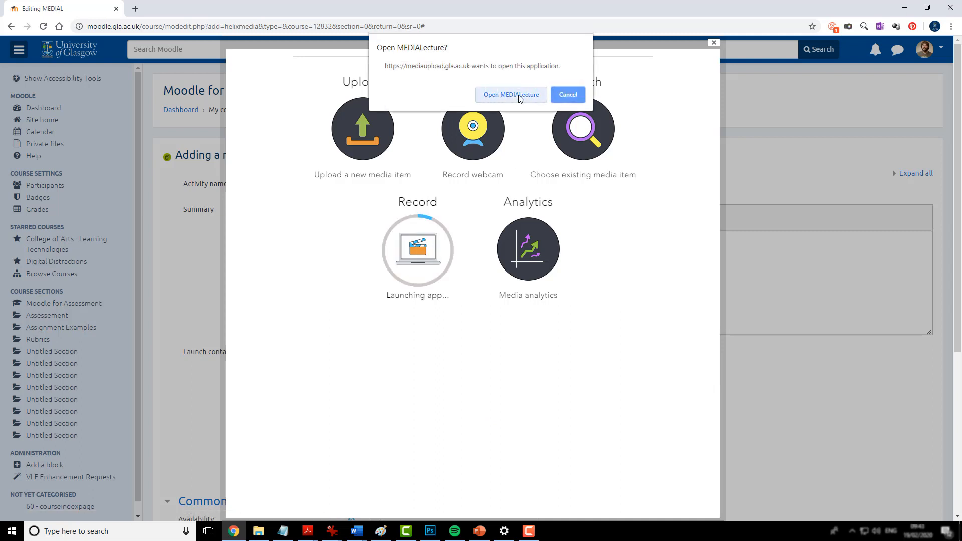
click(511, 95)
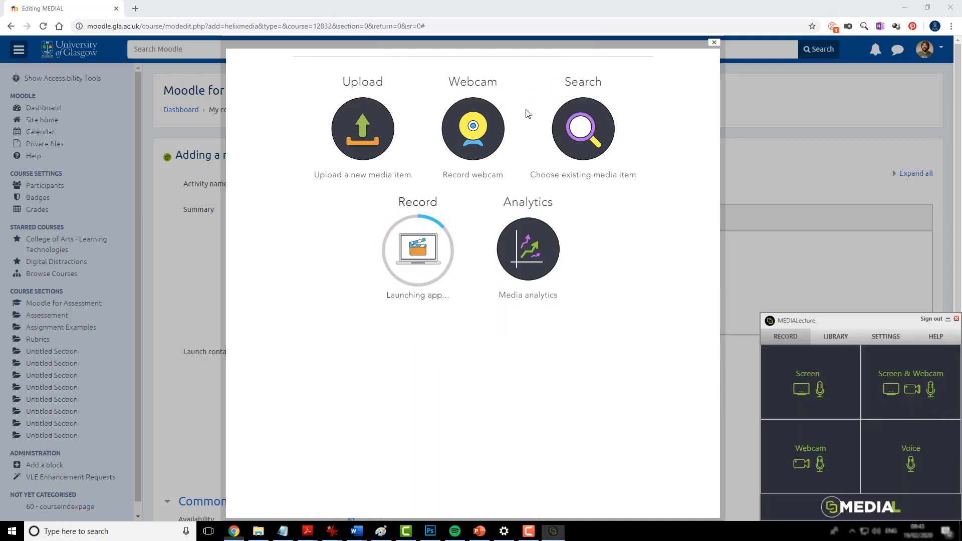
click(418, 251)
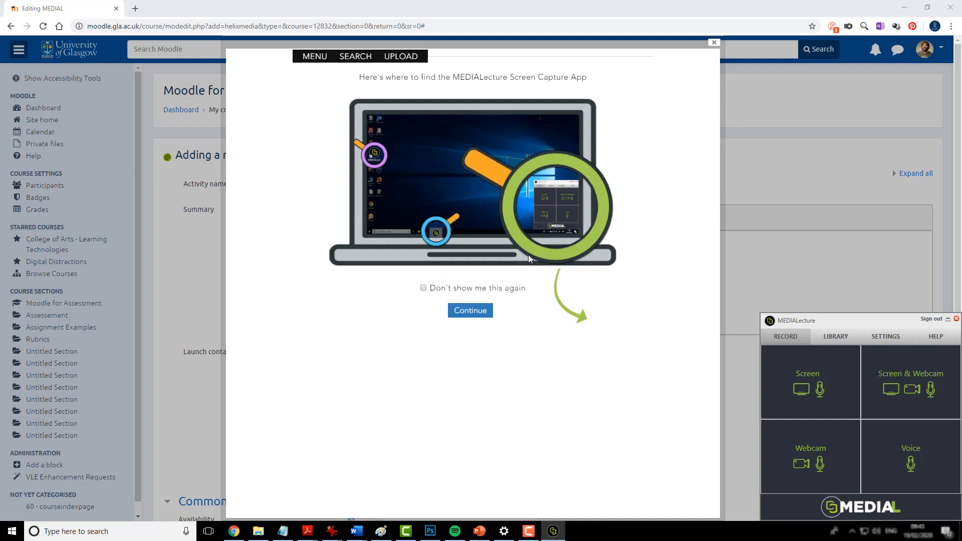
mouse_move(565, 256)
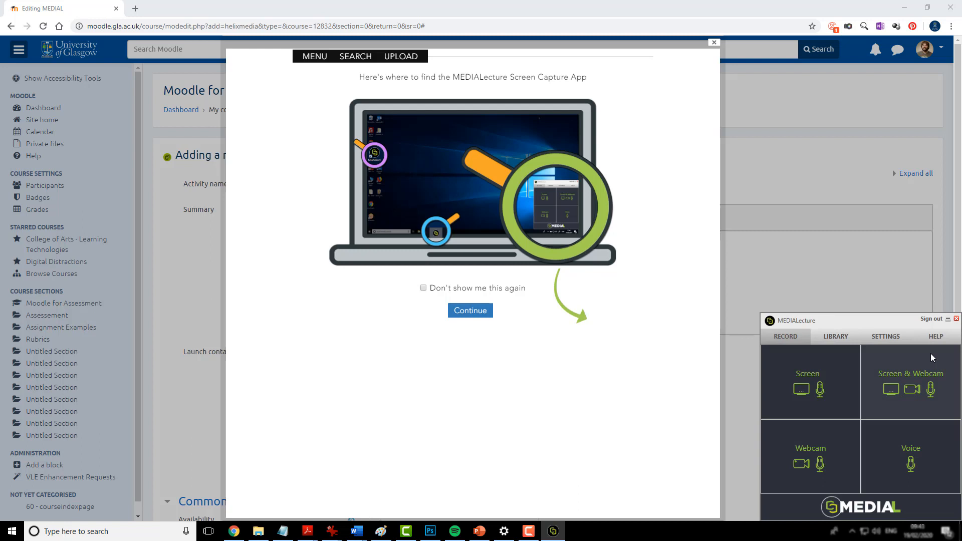
mouse_move(795, 468)
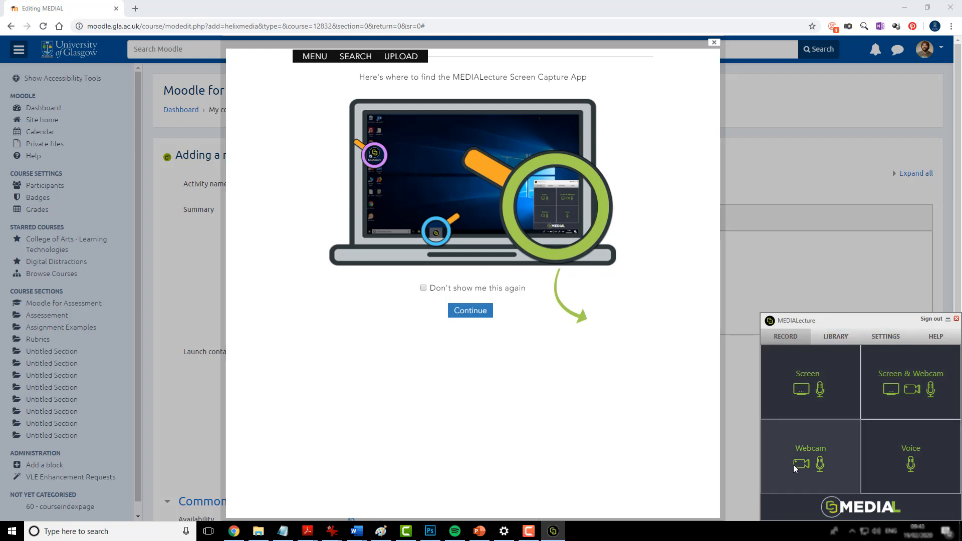
mouse_move(553, 532)
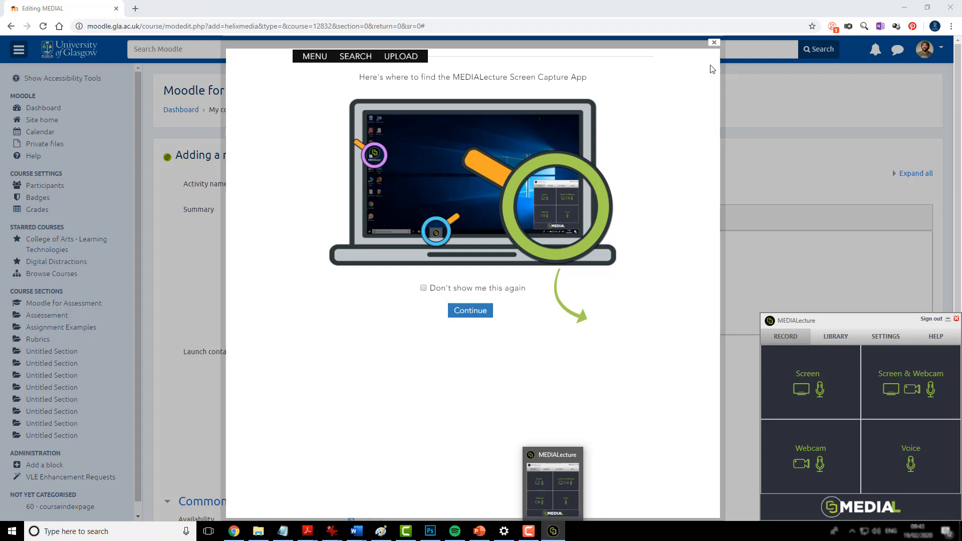
click(713, 42)
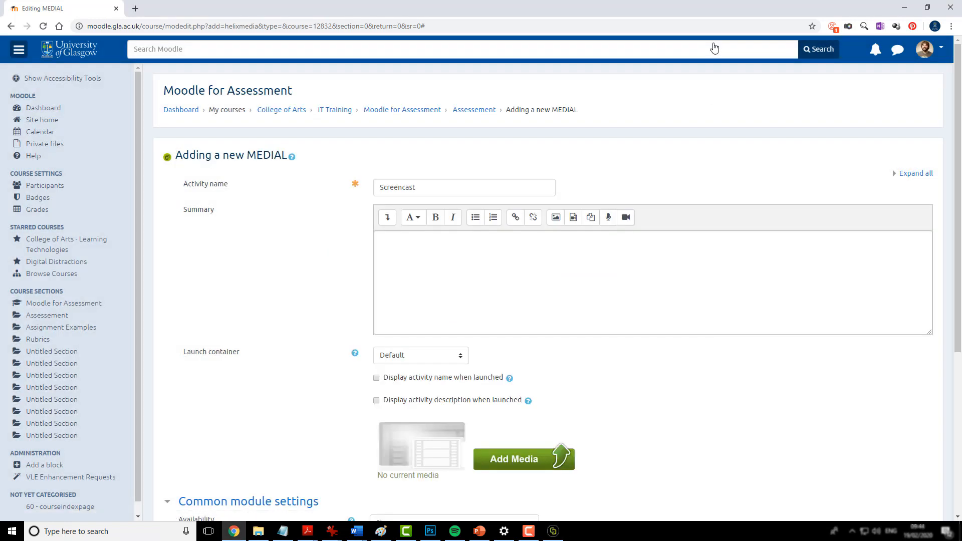
mouse_move(551, 532)
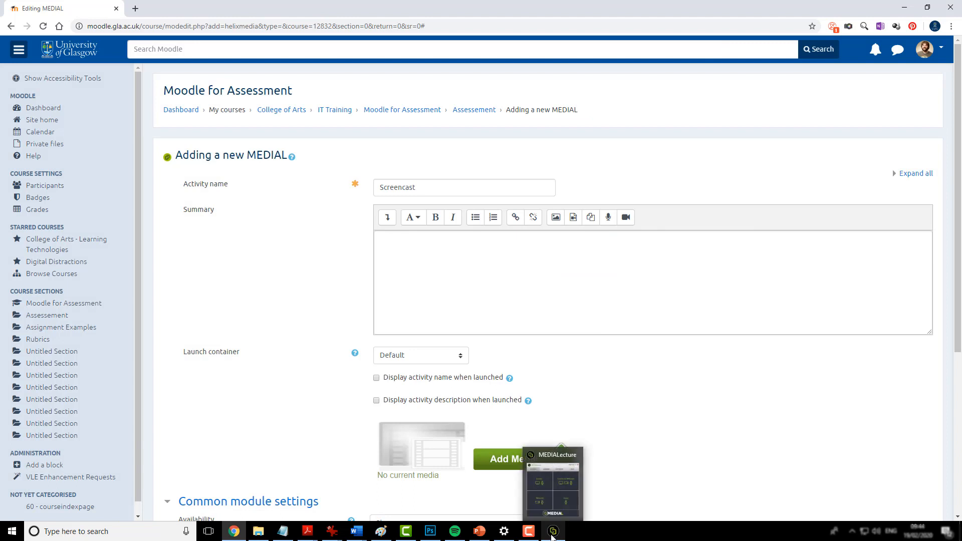
click(553, 531)
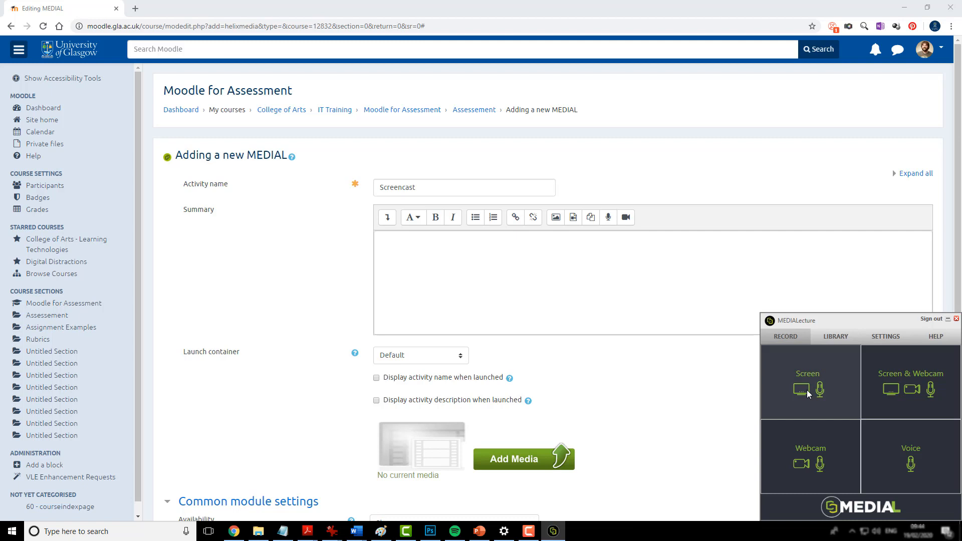
mouse_move(836, 408)
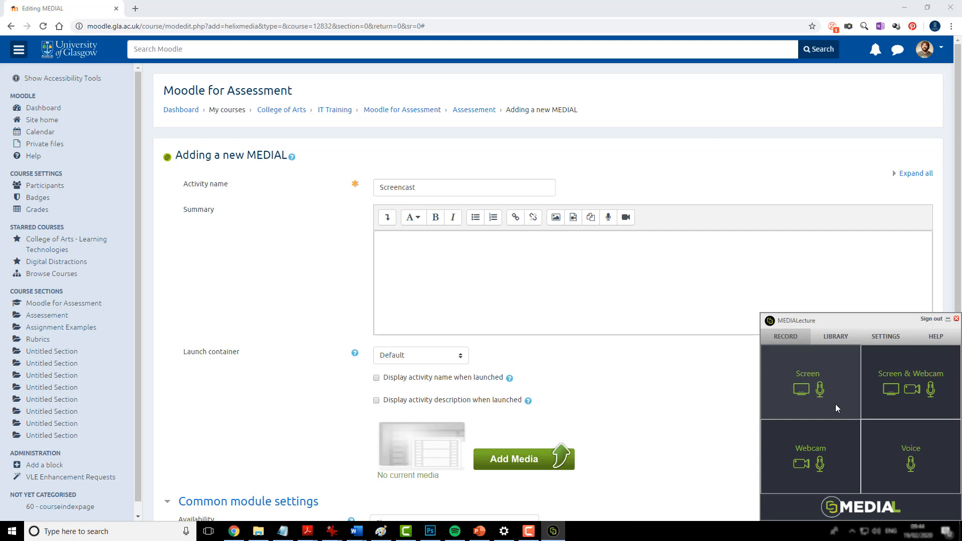
mouse_move(803, 476)
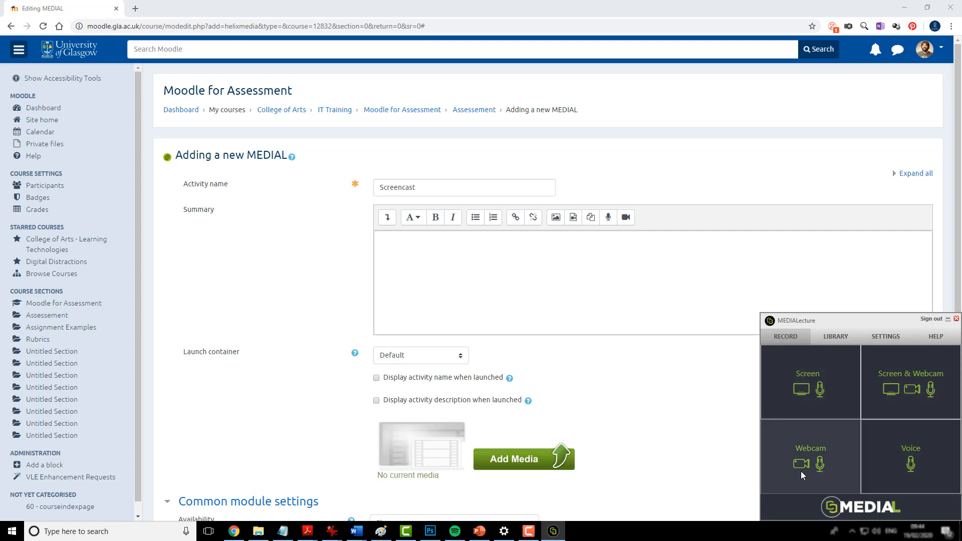
mouse_move(822, 408)
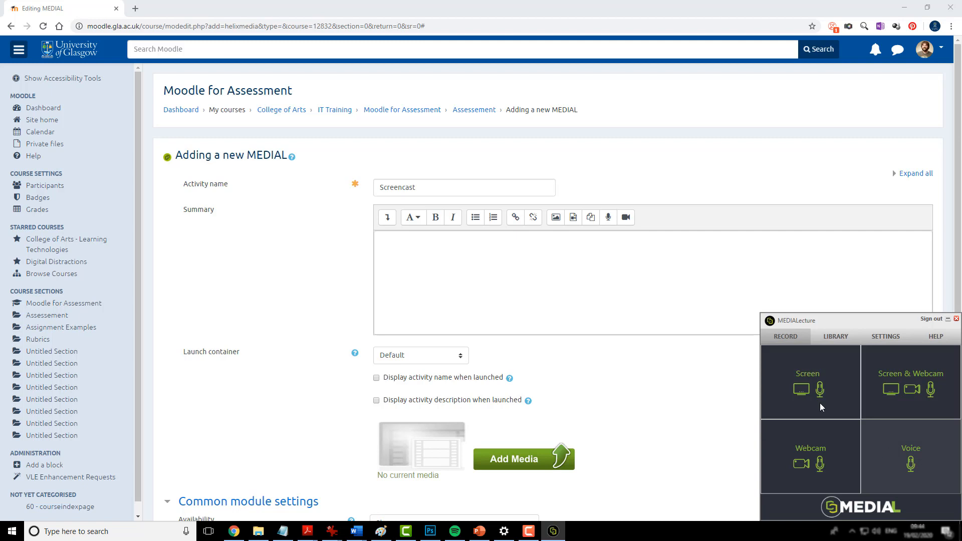
mouse_move(806, 394)
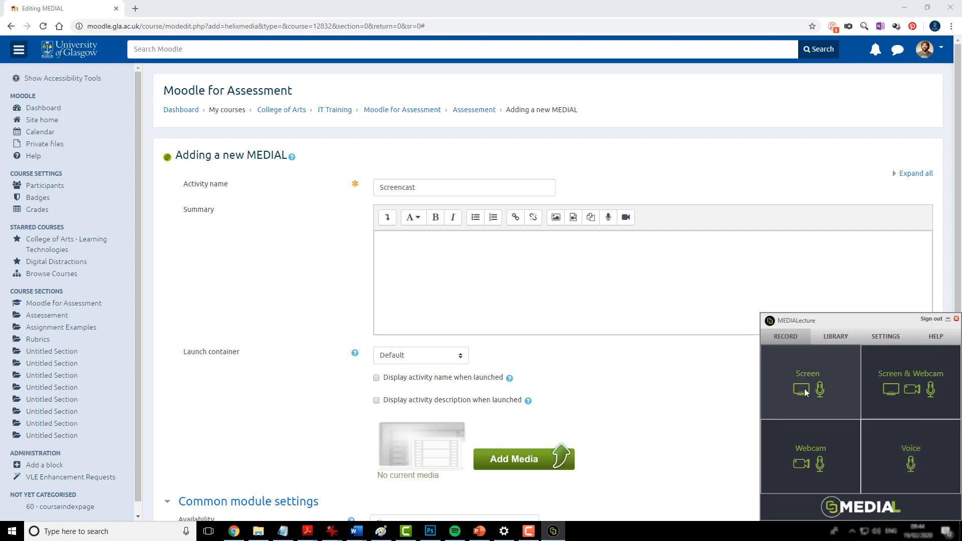
Record the full screen with MEDIALecture's Screen option
click(807, 380)
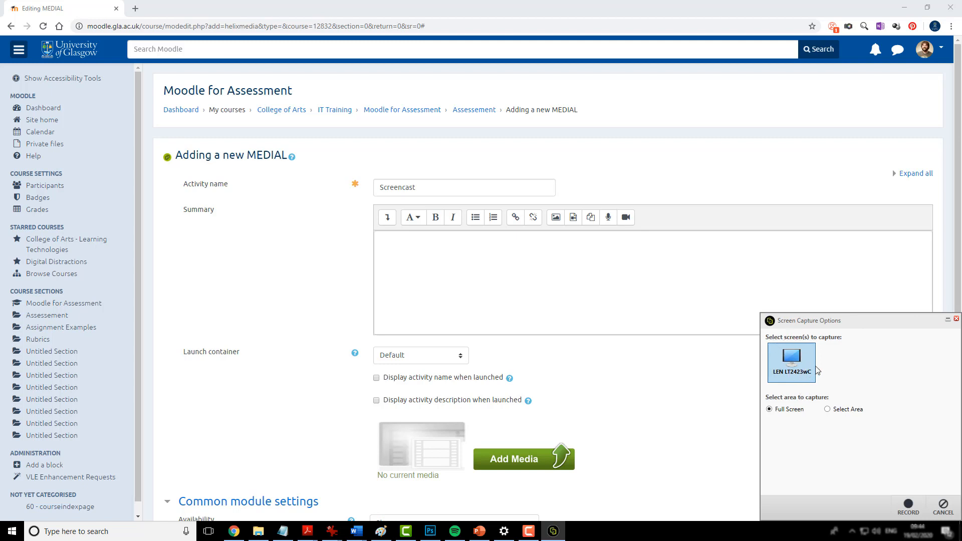
mouse_move(806, 367)
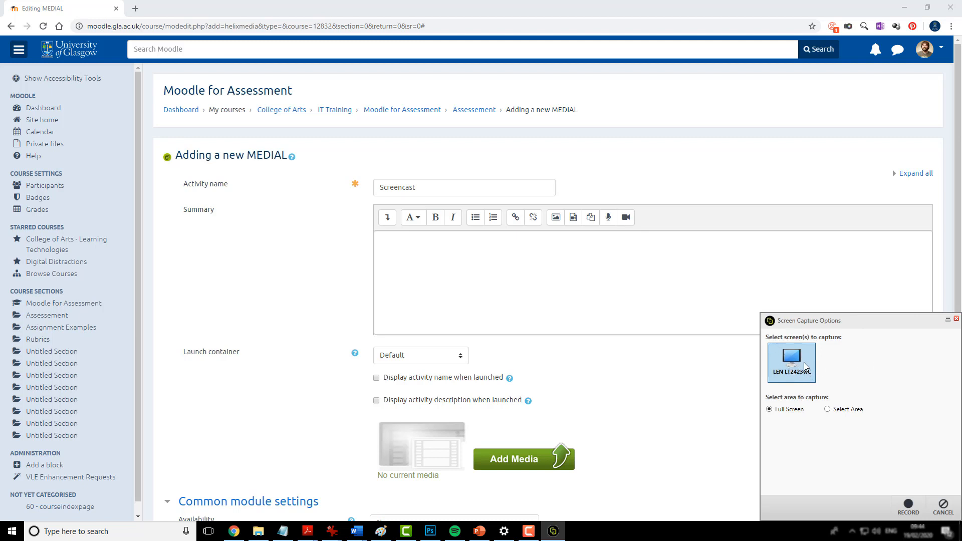
mouse_move(836, 413)
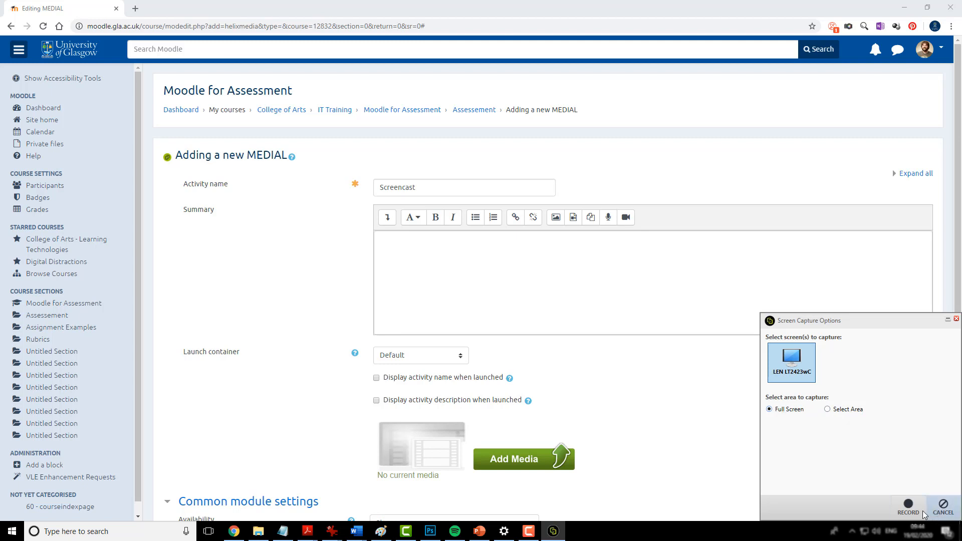
click(909, 508)
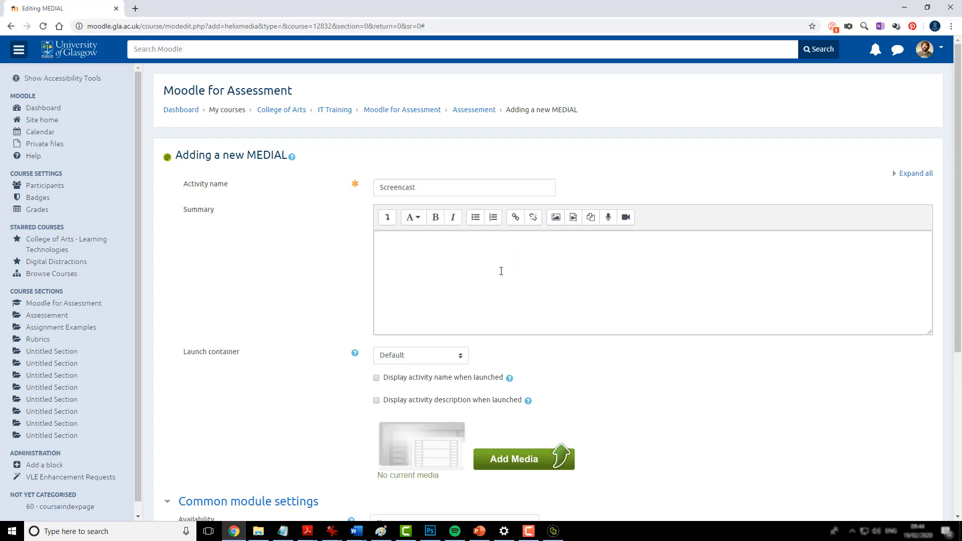
mouse_move(511, 275)
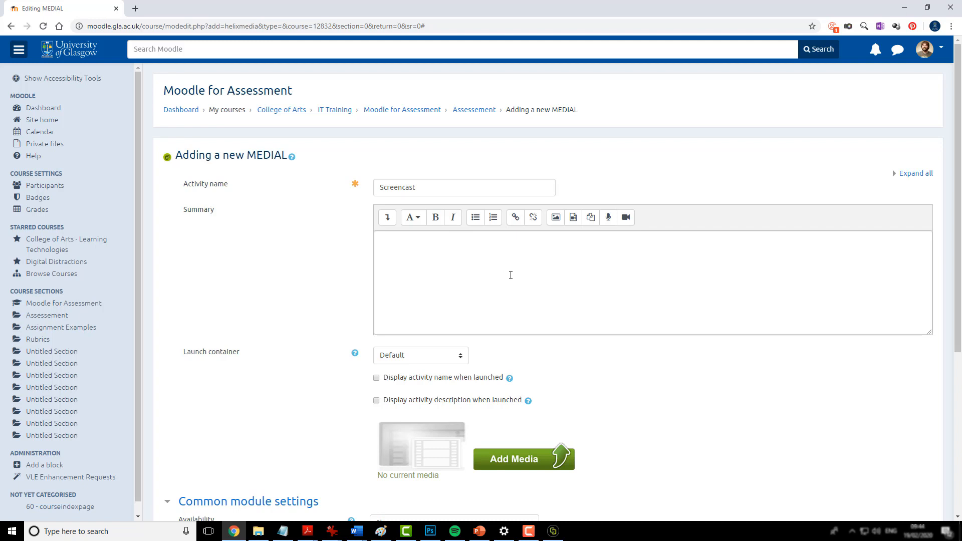
mouse_move(516, 290)
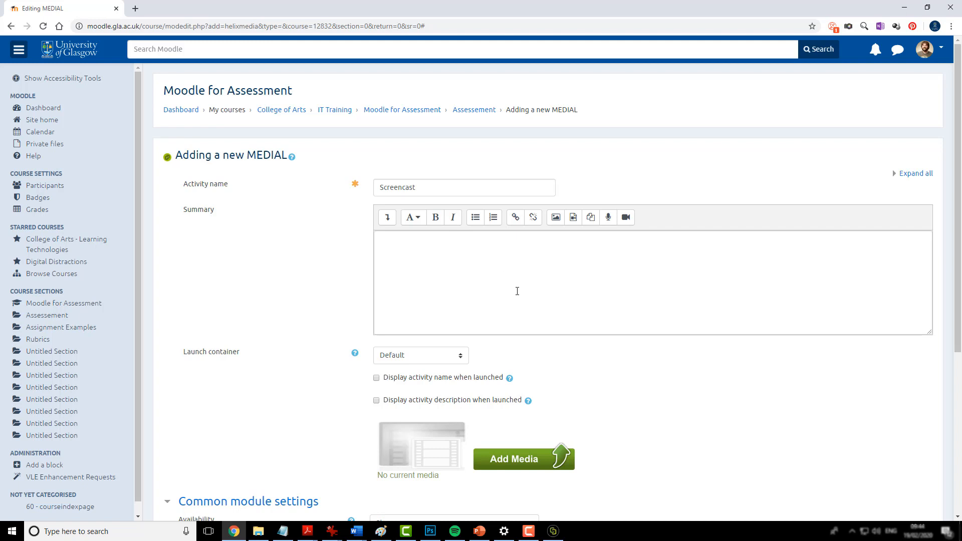
mouse_move(481, 532)
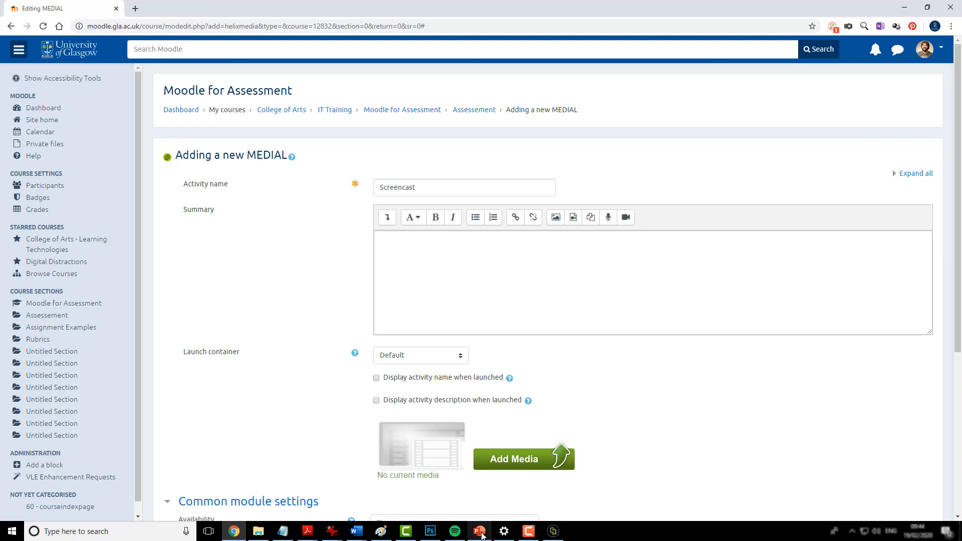
mouse_move(480, 531)
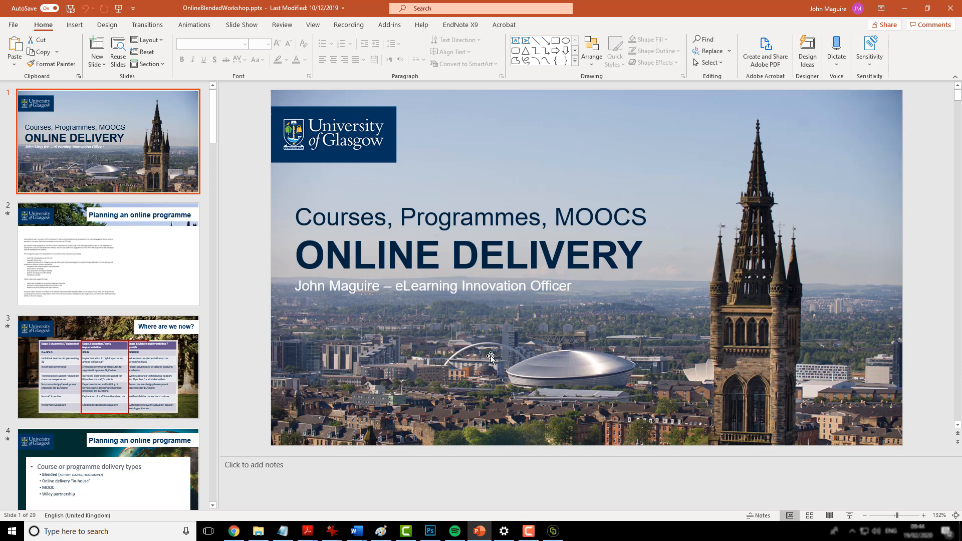
mouse_move(443, 151)
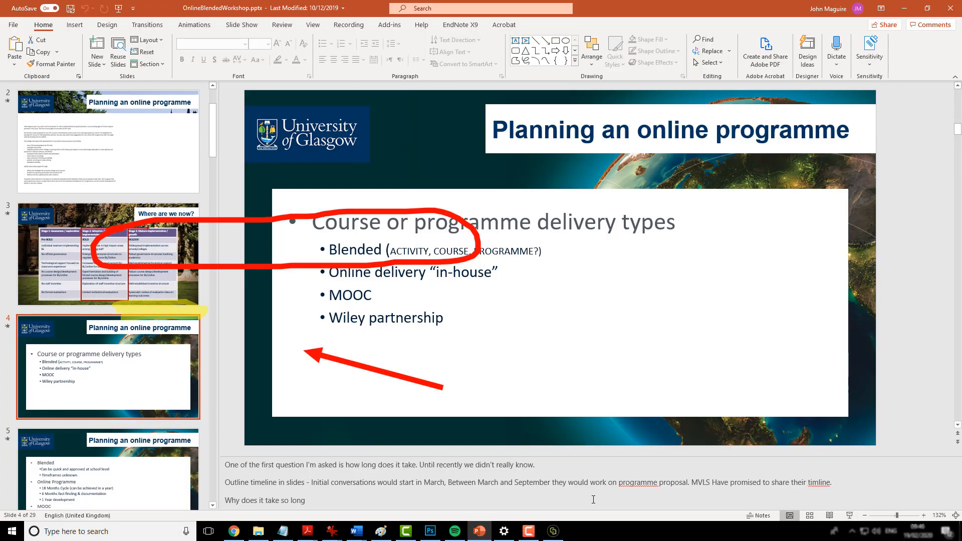
mouse_move(553, 531)
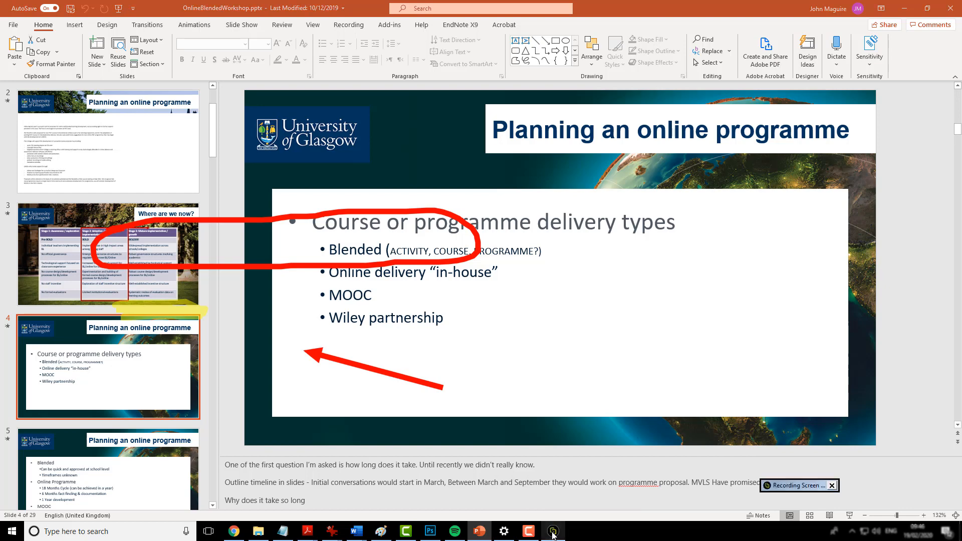
Stop the 1:26 recording with DONE so it opens in the editor
click(552, 531)
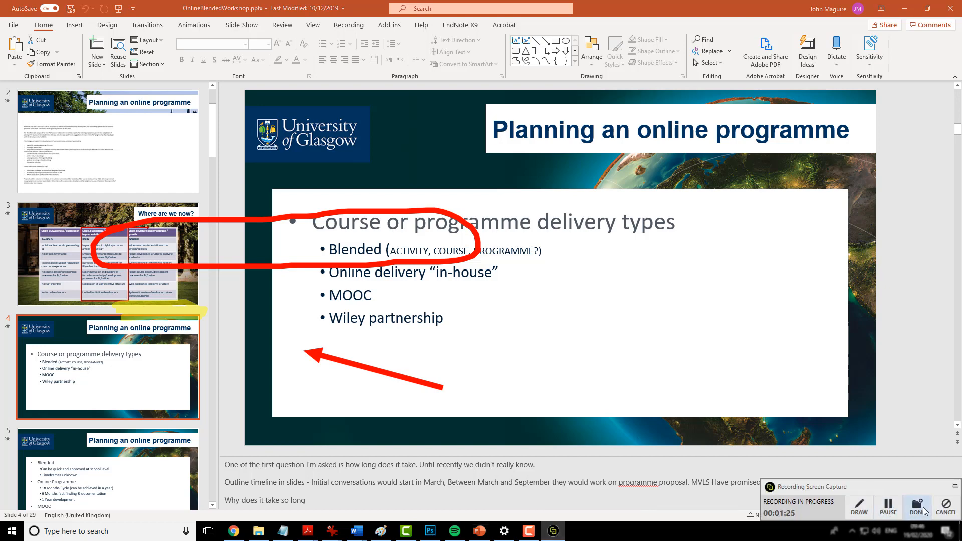
click(917, 503)
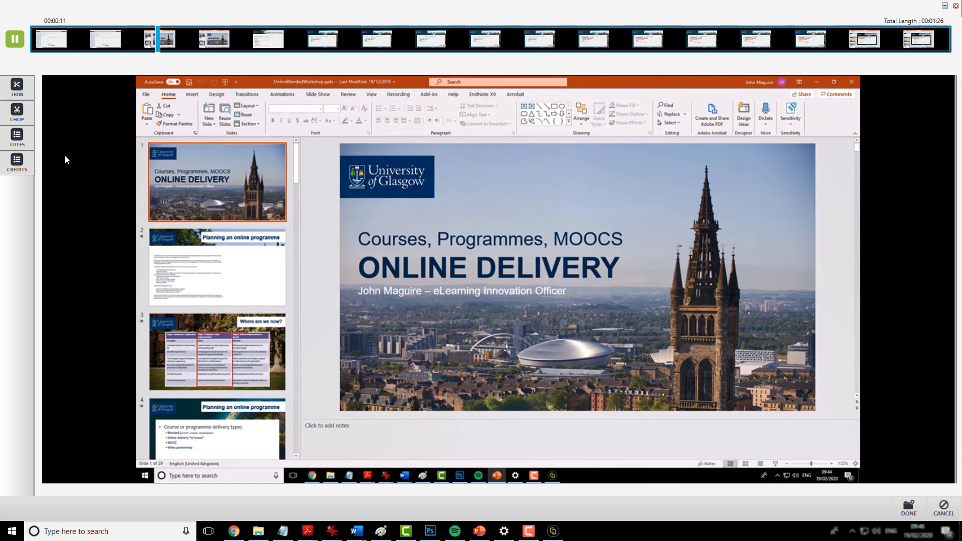
Trim the clip's start to about 00:00:18, leaving 1:08
click(14, 38)
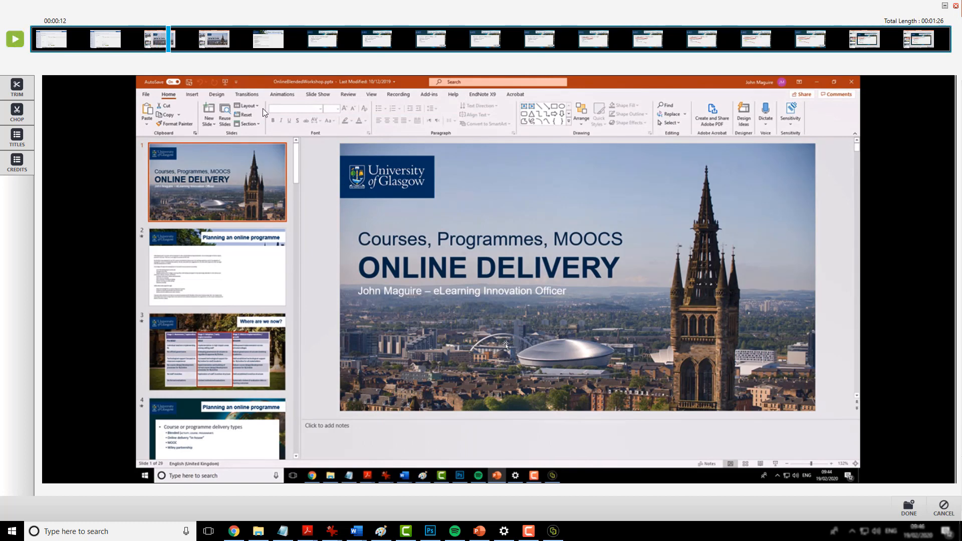
mouse_move(171, 47)
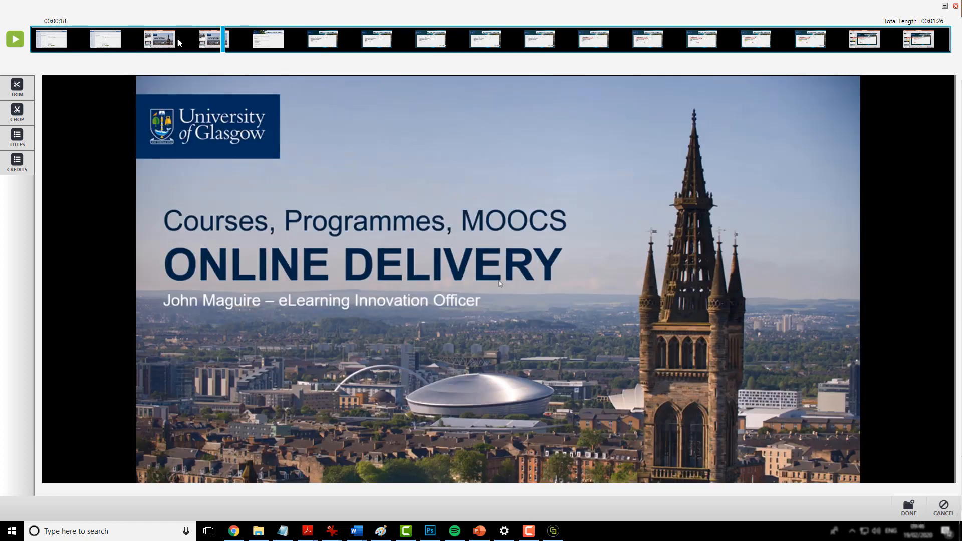
click(15, 39)
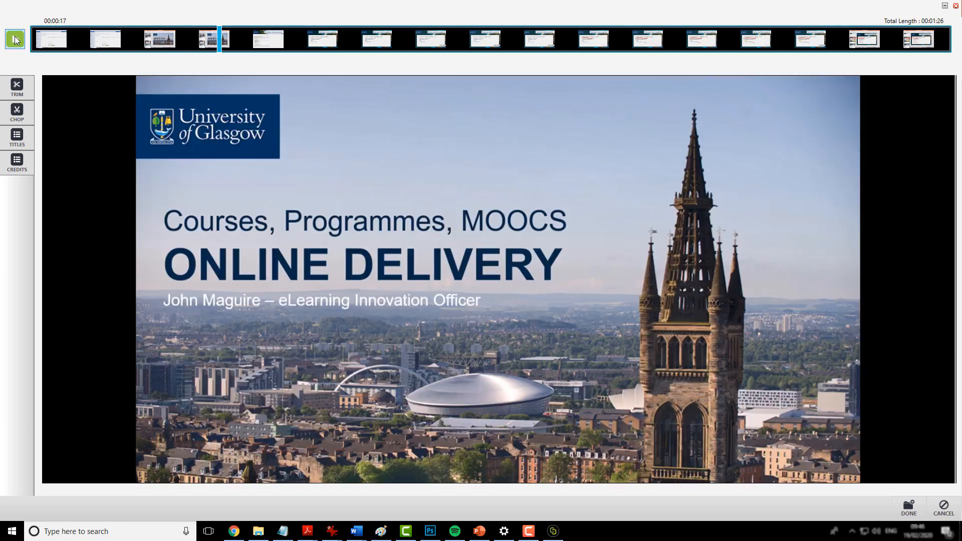
click(15, 38)
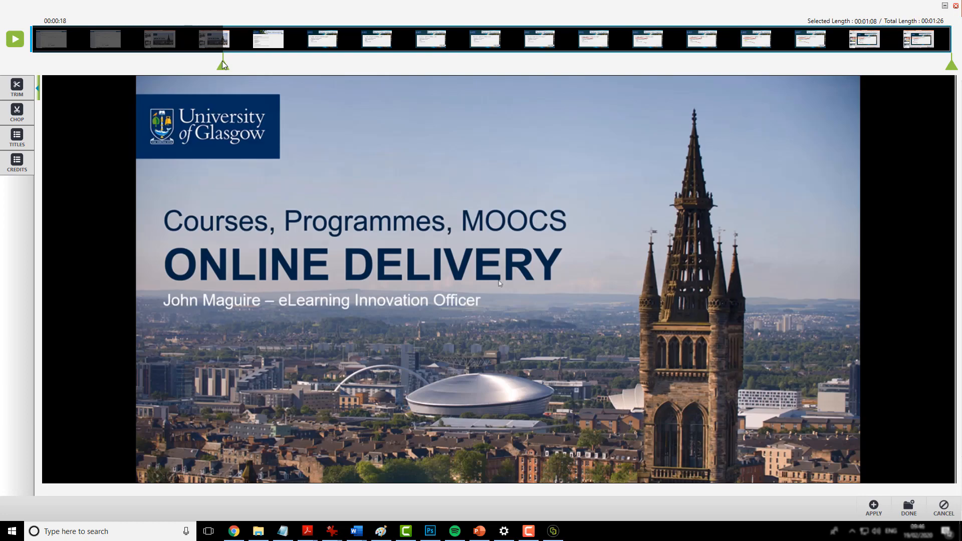
mouse_move(860, 496)
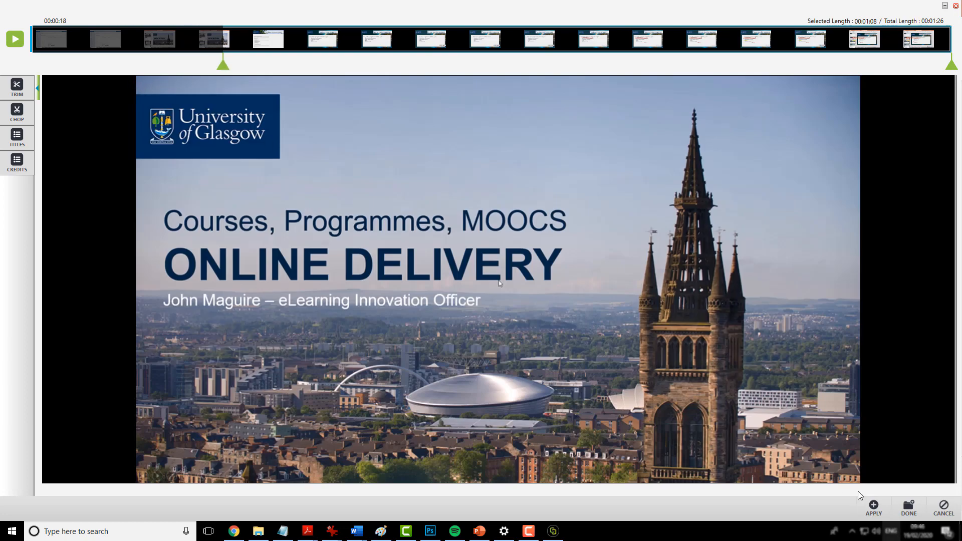
mouse_move(214, 43)
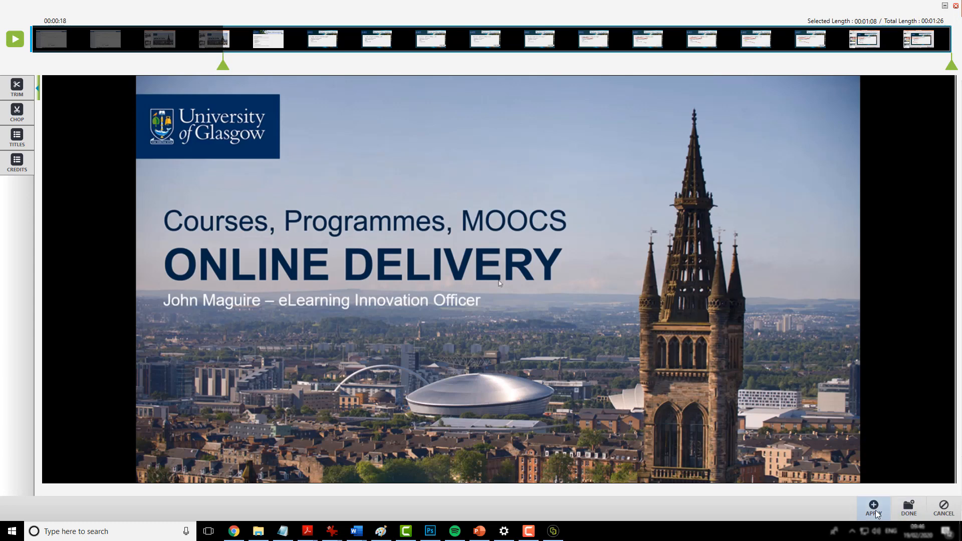
click(873, 509)
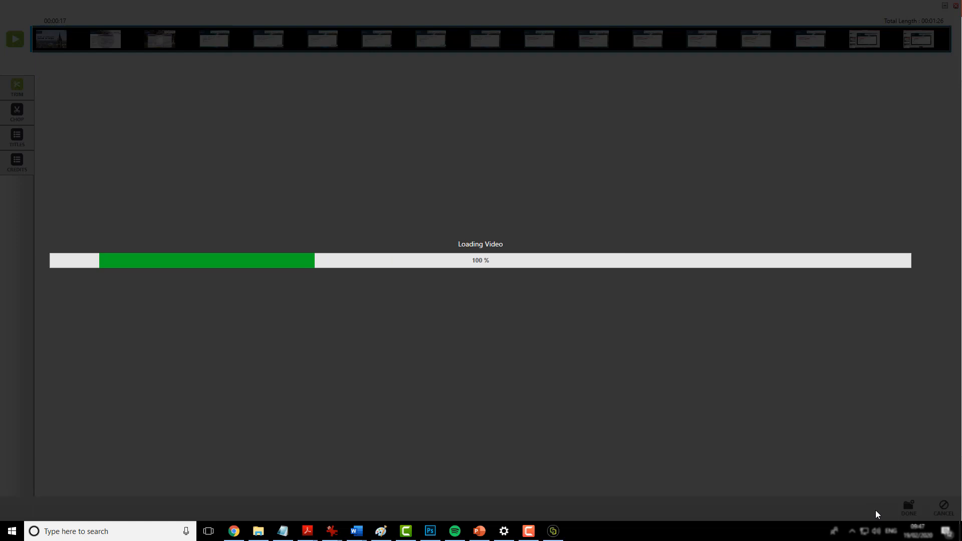
Preview the opening, locating the Planning an online programme slide around six seconds in
click(15, 39)
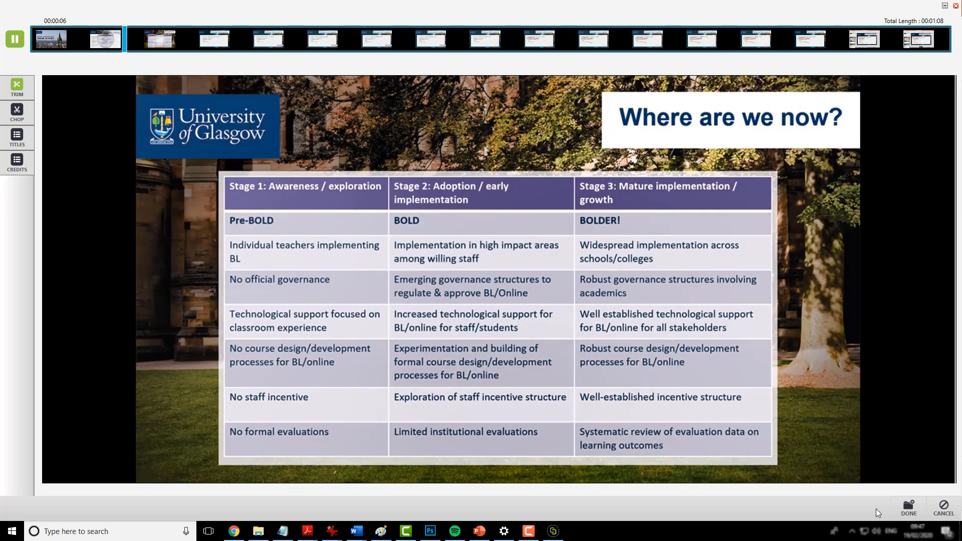
click(107, 38)
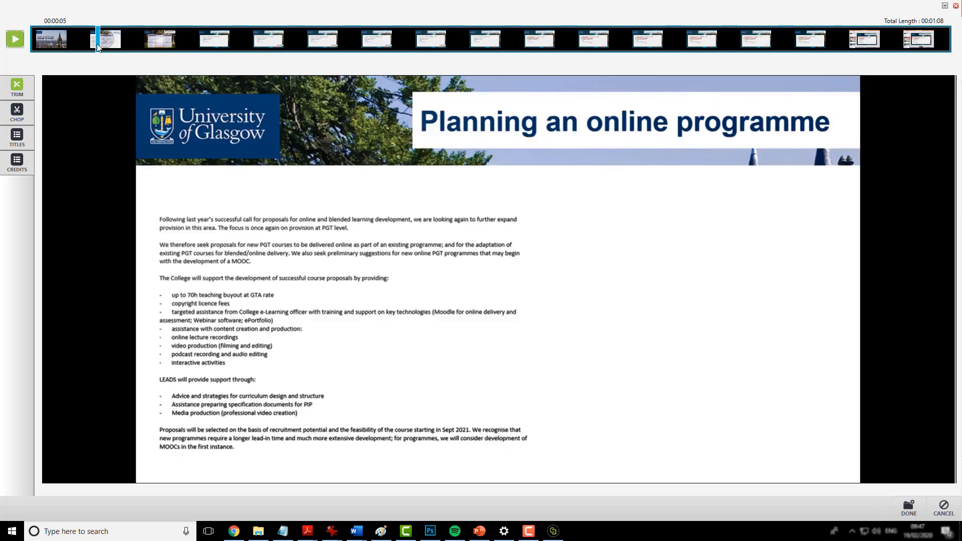
click(15, 39)
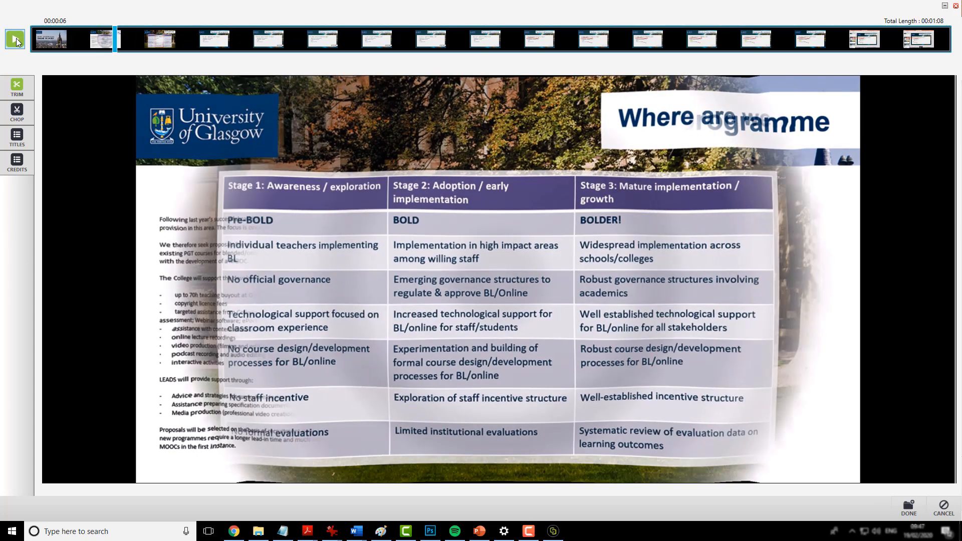
click(15, 38)
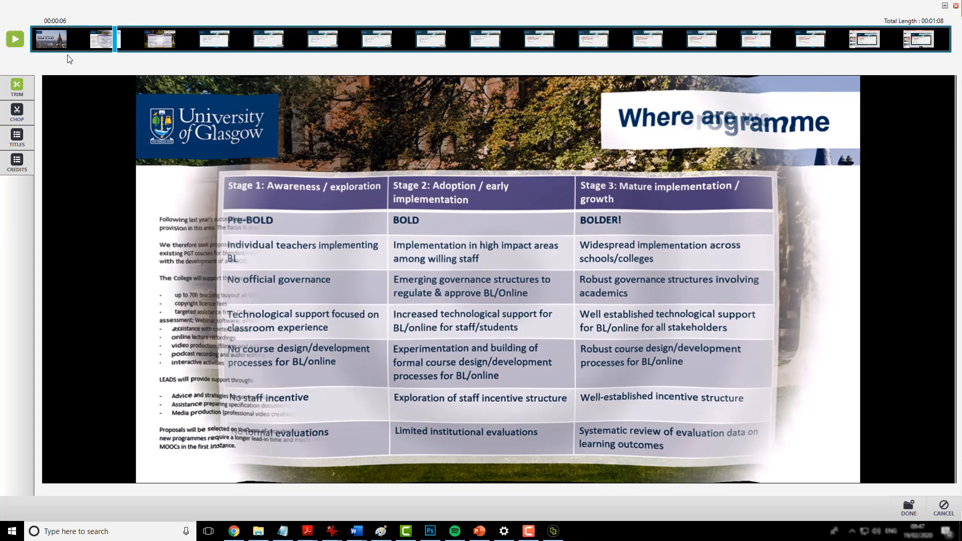
click(99, 39)
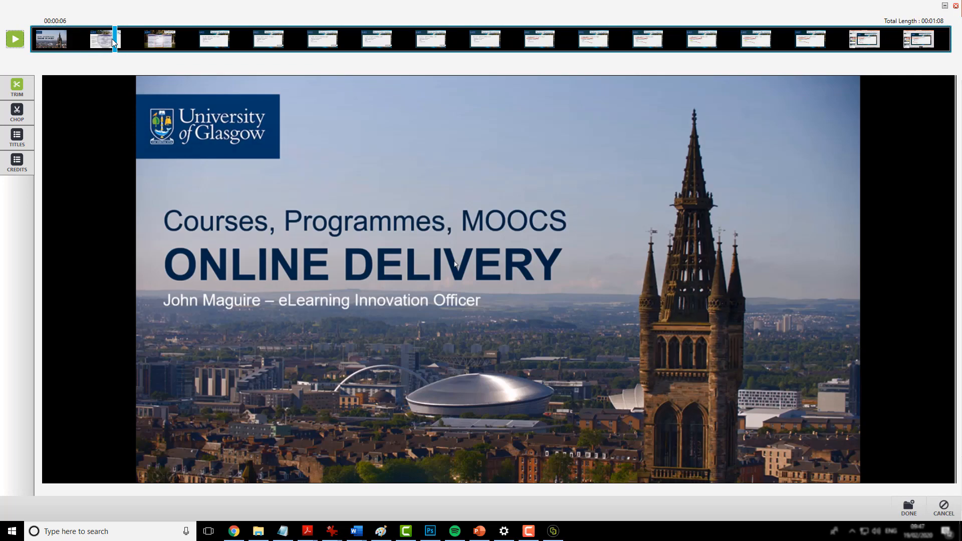
click(14, 39)
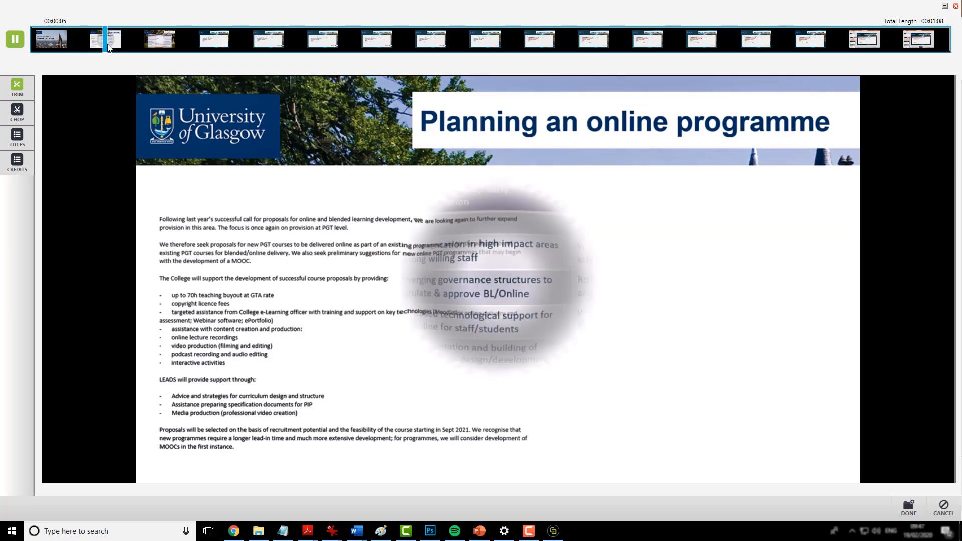
Replay from the start and chop out the six-second section, leaving a 1:02 clip
click(14, 39)
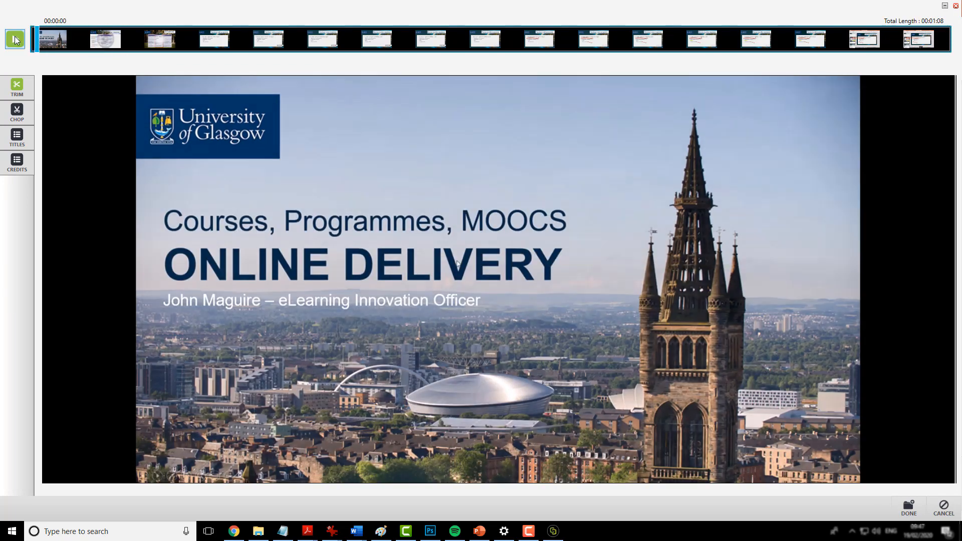
click(14, 39)
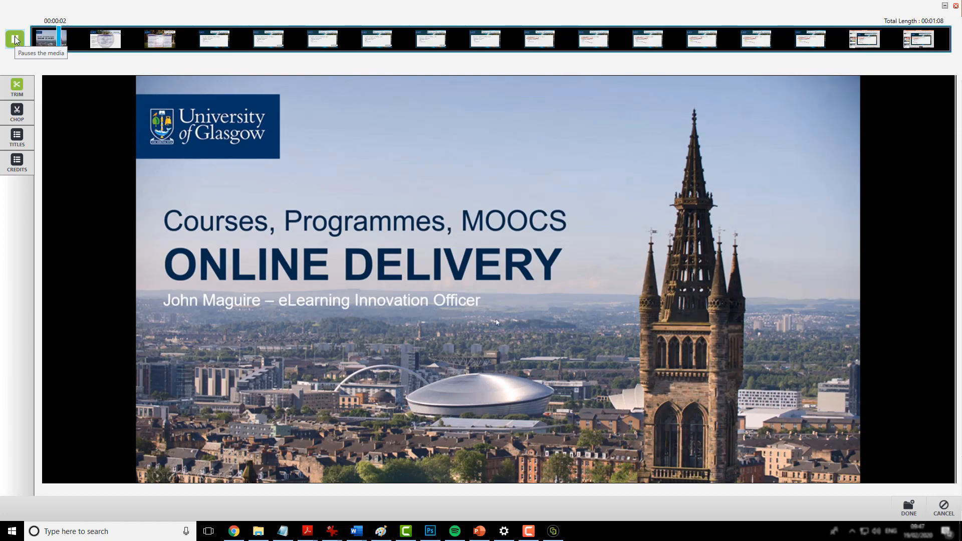
click(14, 38)
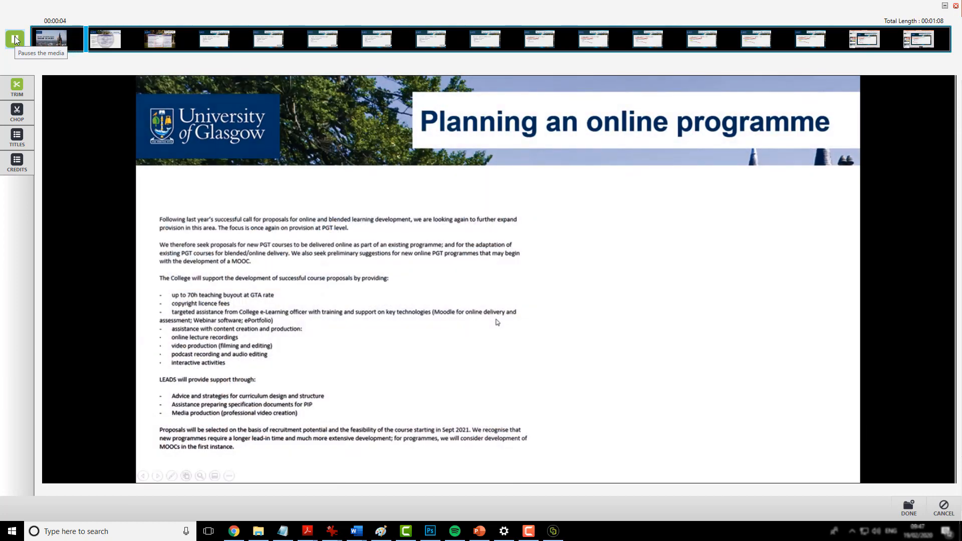
click(14, 38)
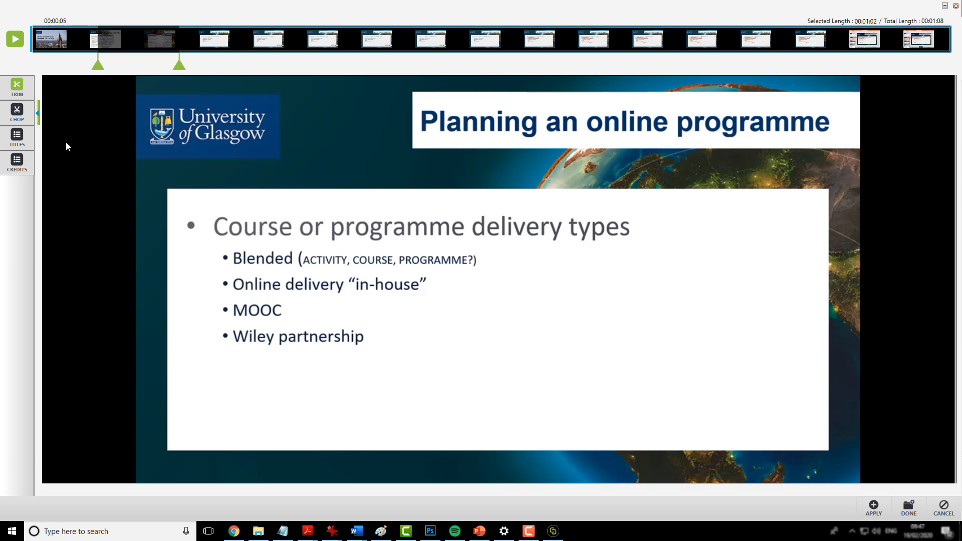
mouse_move(874, 510)
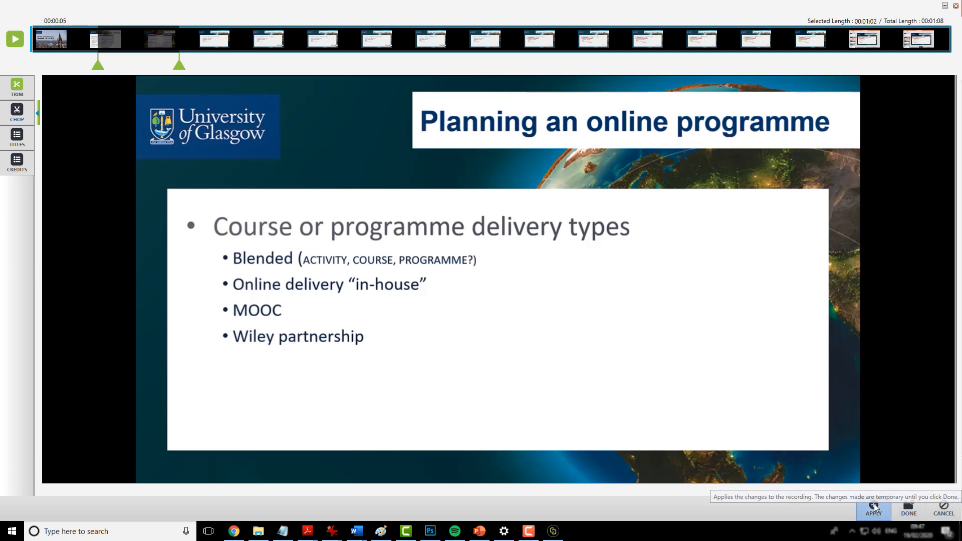
click(874, 509)
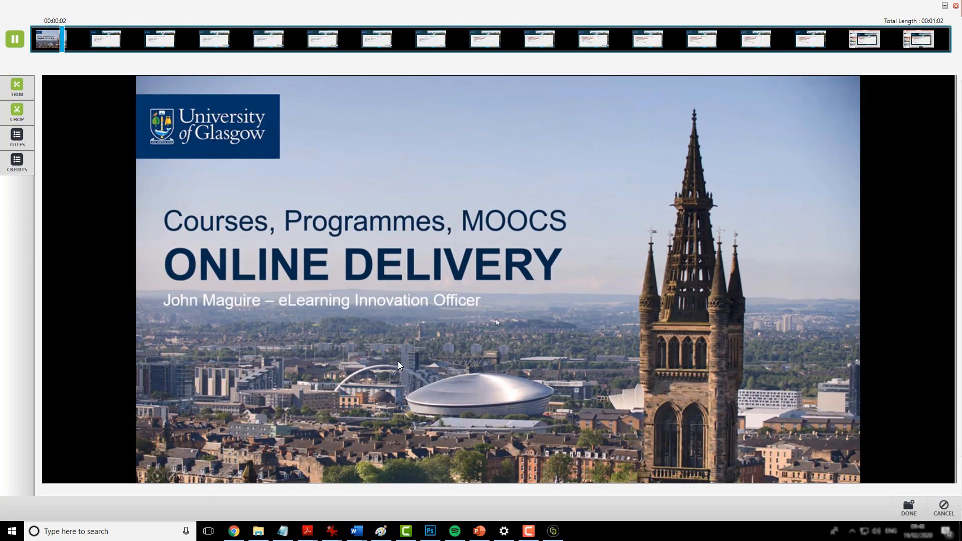
Pause the edited recording's preview and finish editing, keeping the trim
click(15, 39)
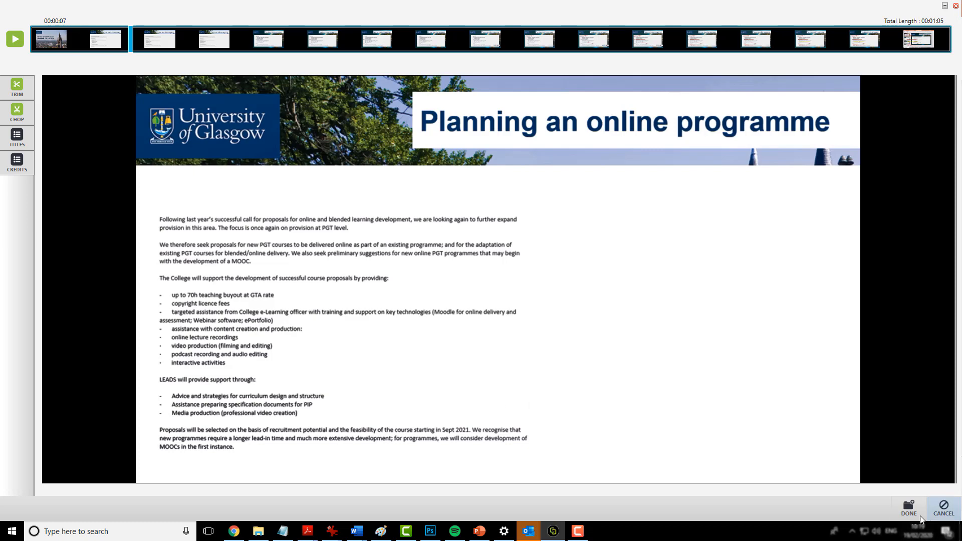
click(909, 508)
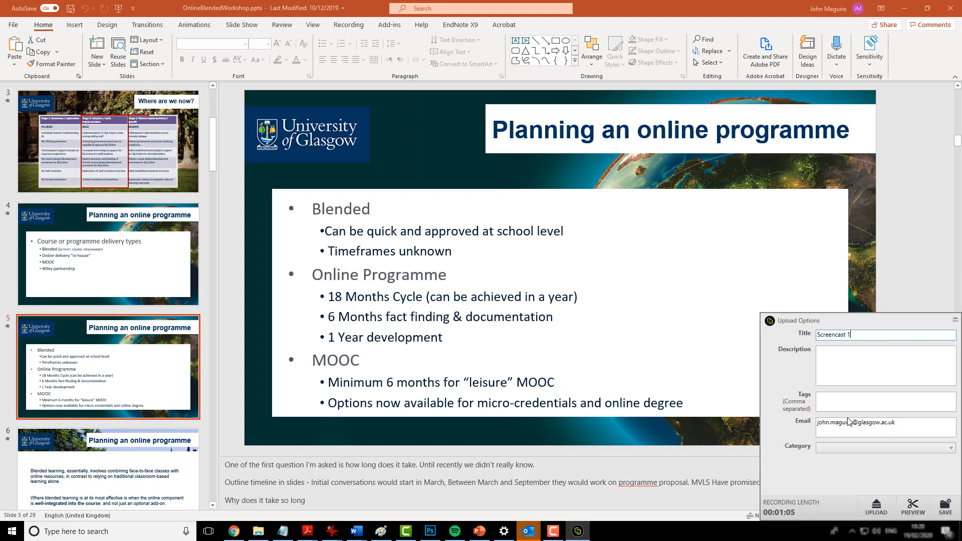
Describe Screencast 1 as 'An example screencast', file it under Personal (Private), and upload
click(886, 365)
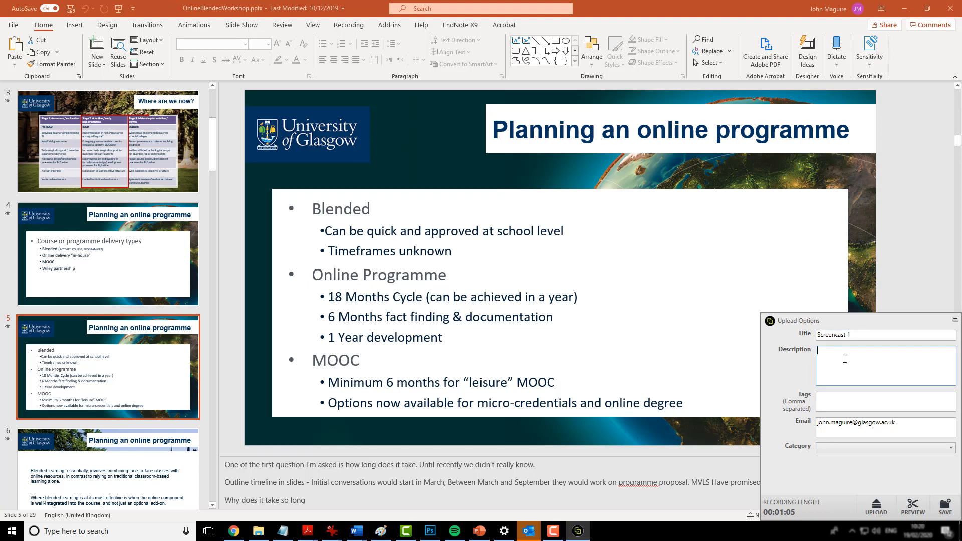
mouse_move(848, 381)
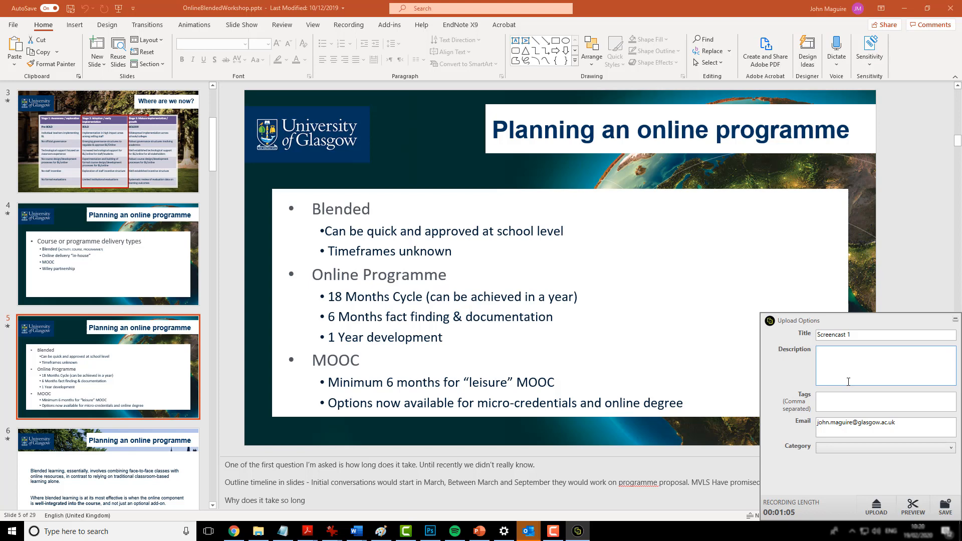
text(An example screencast)
click(887, 402)
text(screencast, demo, exampl)
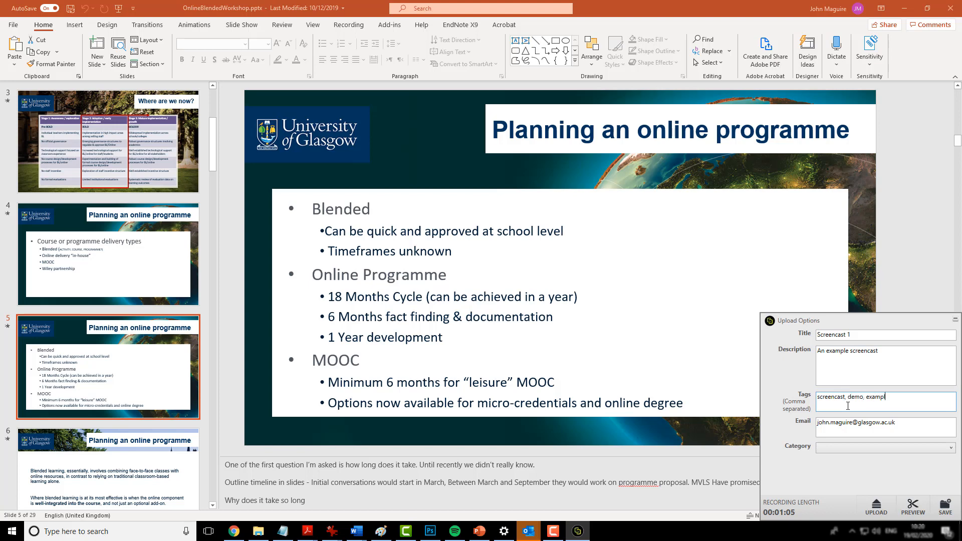
click(884, 446)
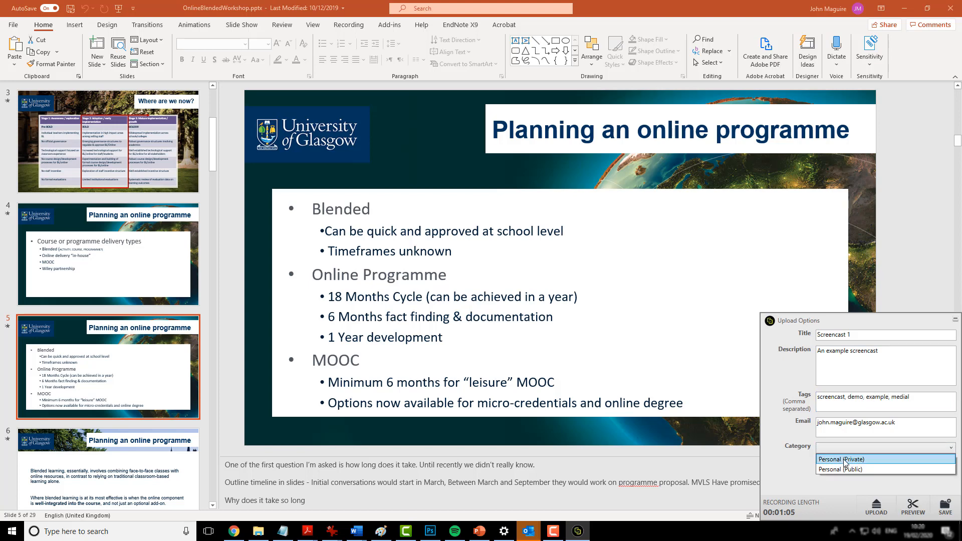
mouse_move(878, 464)
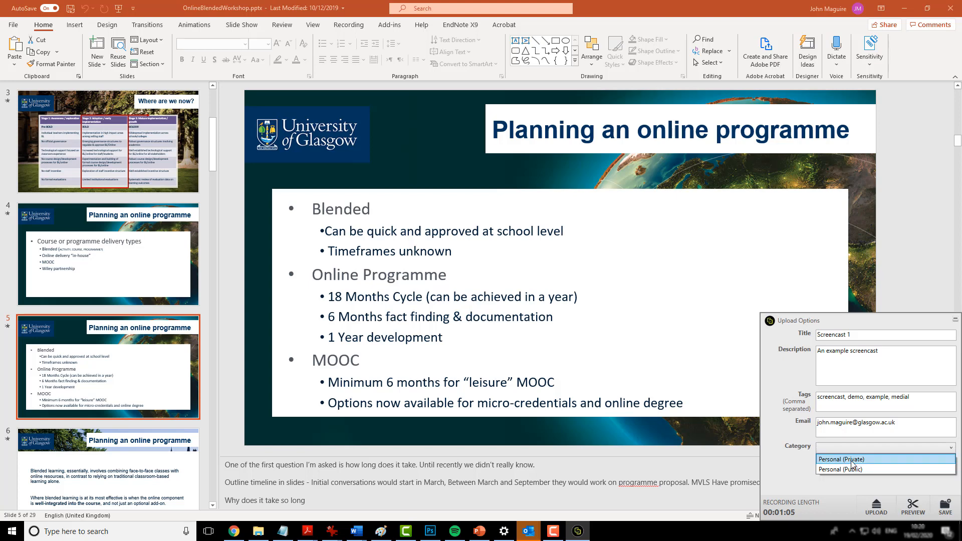
click(854, 460)
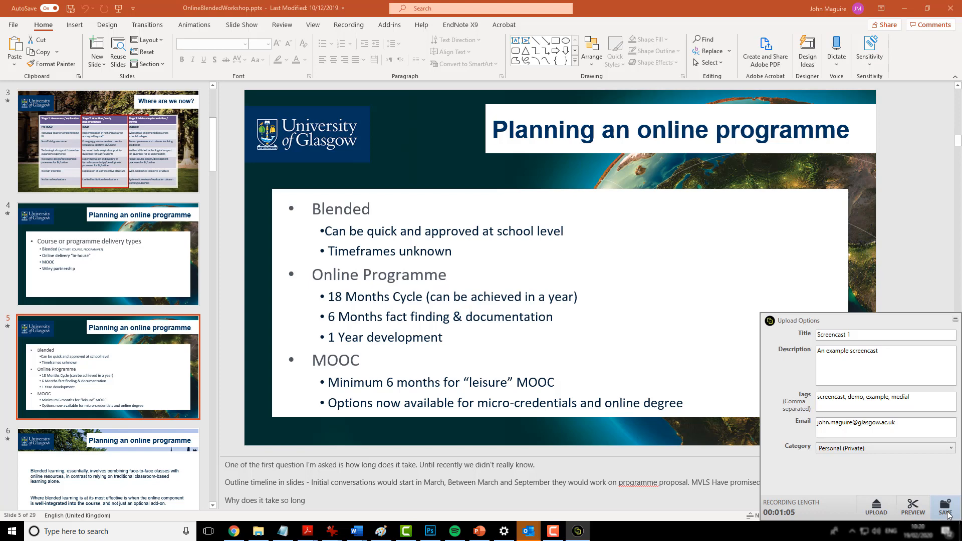
mouse_move(912, 509)
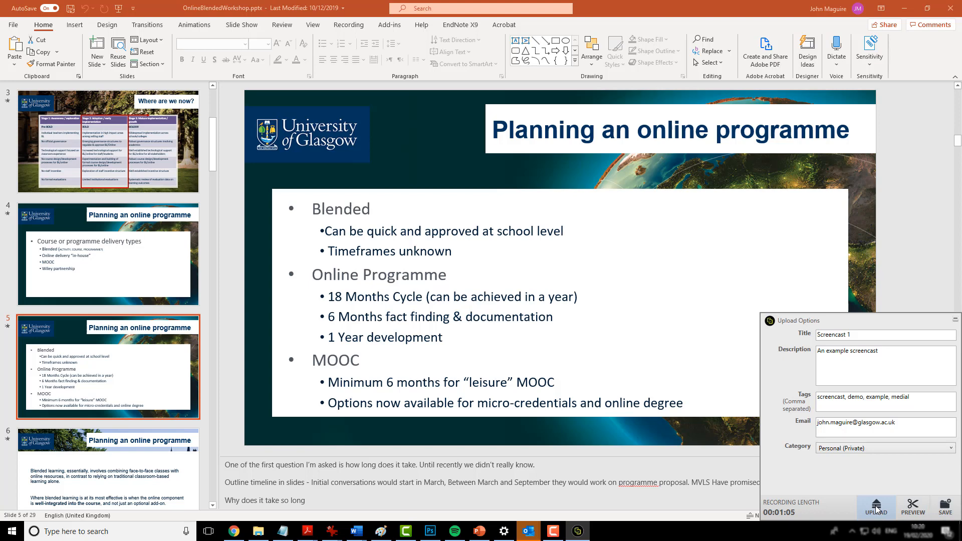
click(876, 508)
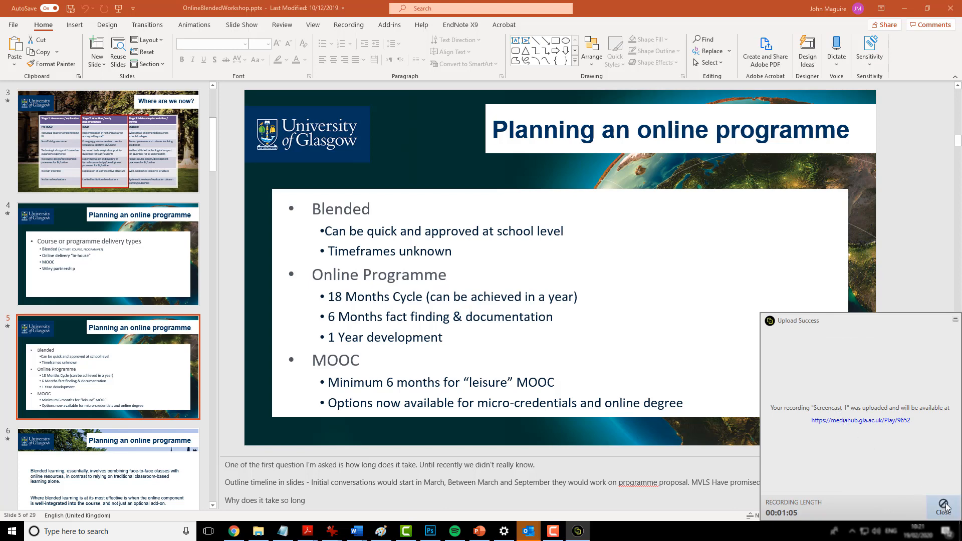
mouse_move(945, 506)
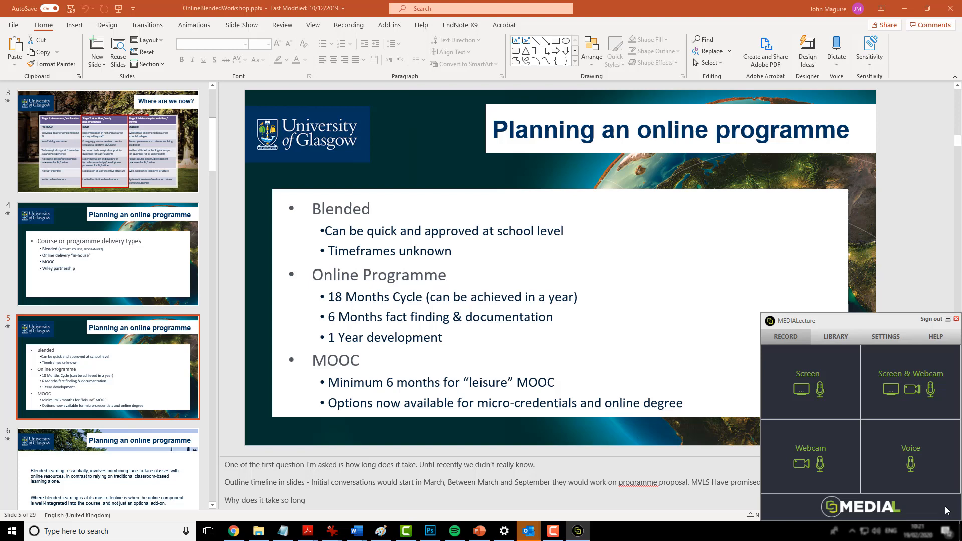
mouse_move(251, 529)
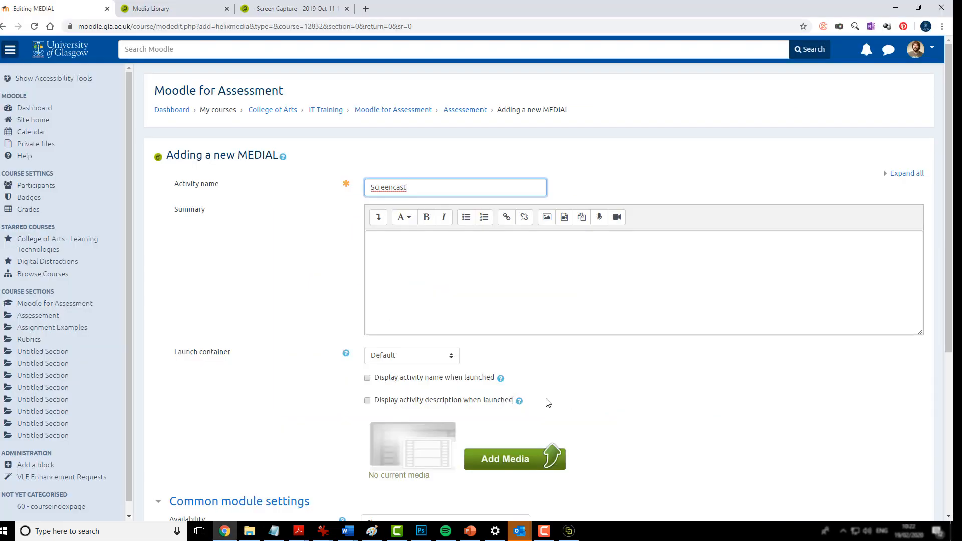
mouse_move(554, 408)
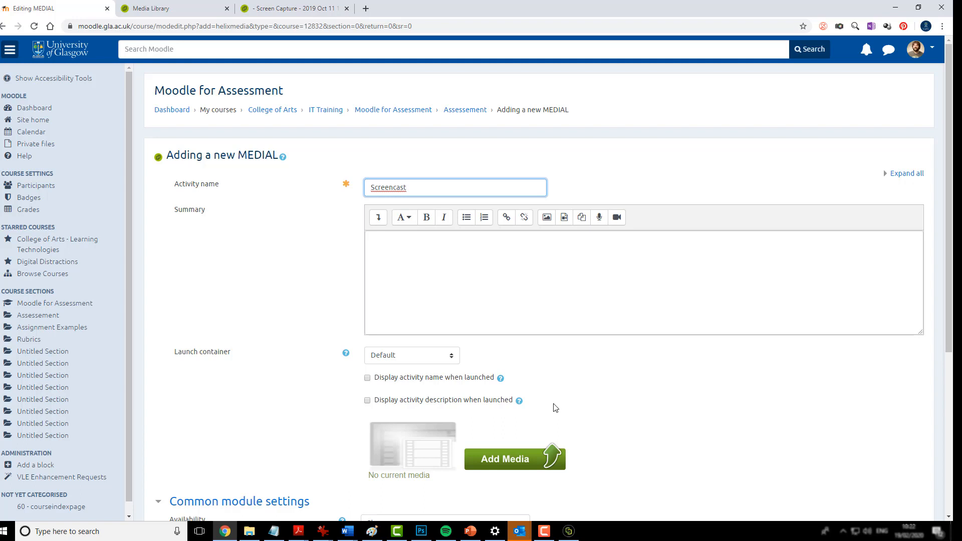
mouse_move(537, 396)
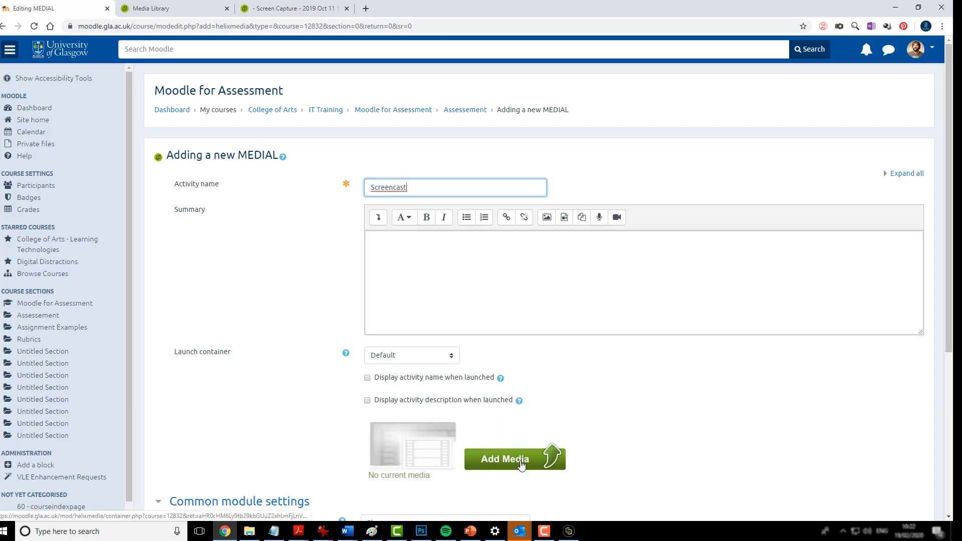
Select Screencast 1 from the media library search with a download link included
click(514, 459)
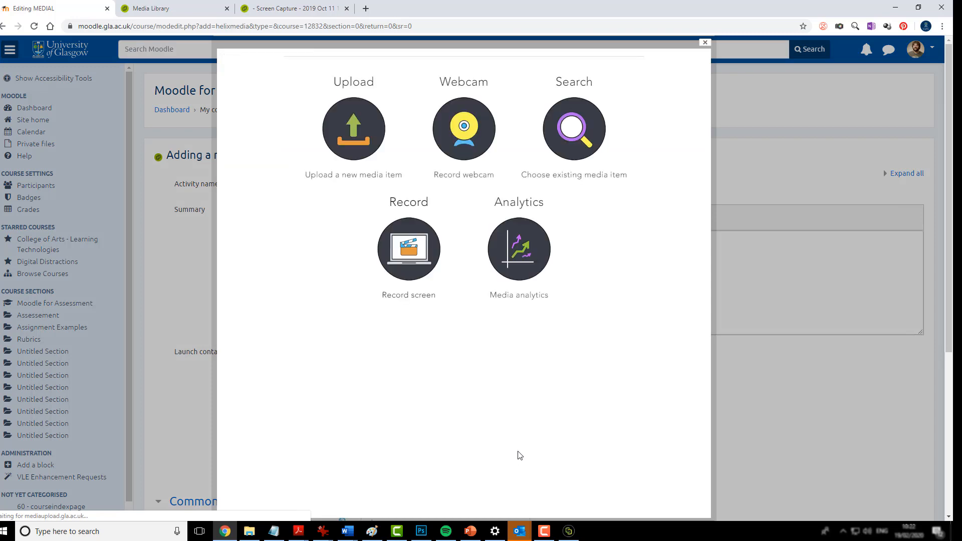
mouse_move(473, 254)
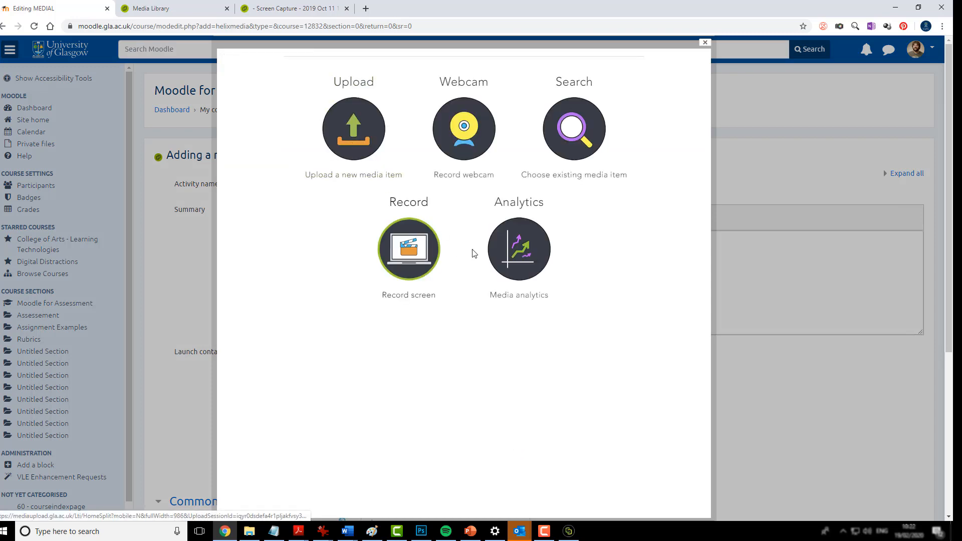
mouse_move(574, 129)
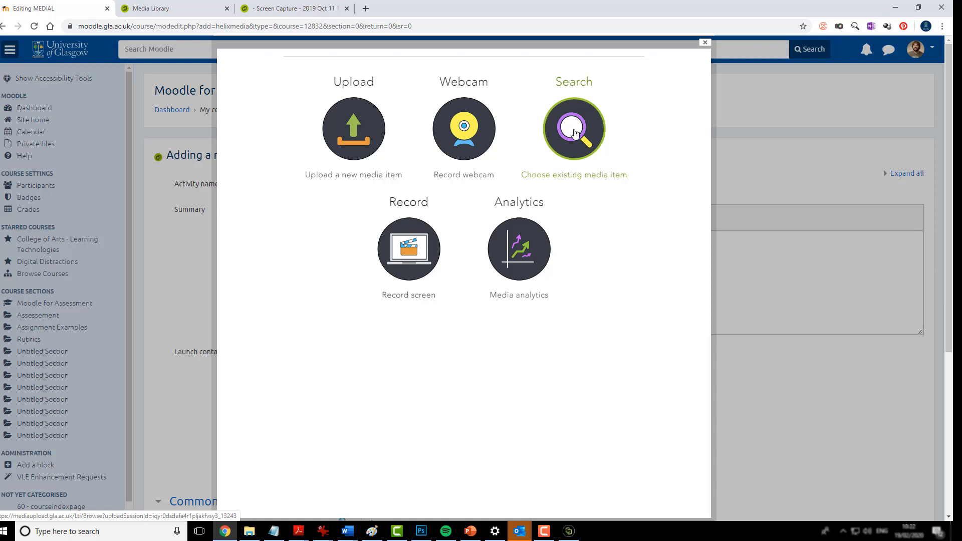
click(574, 129)
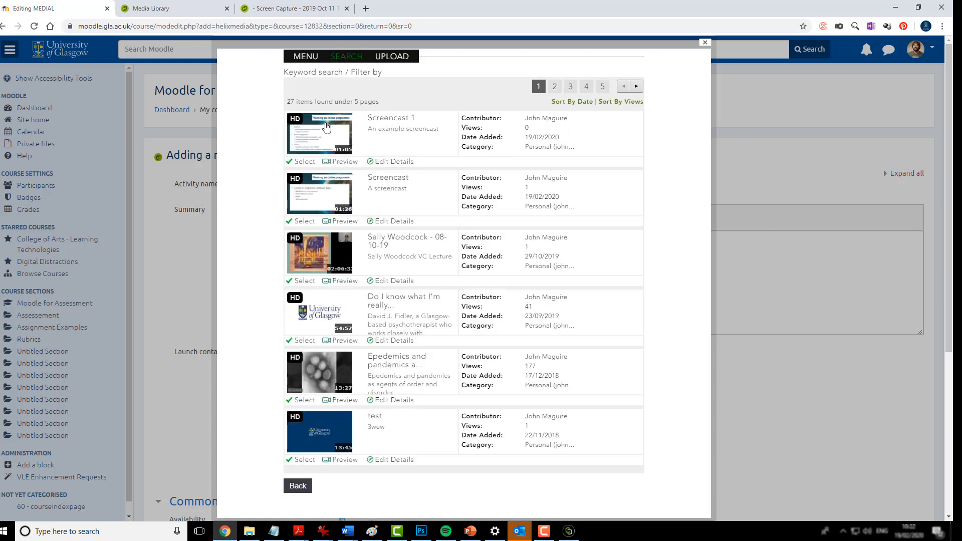
mouse_move(324, 142)
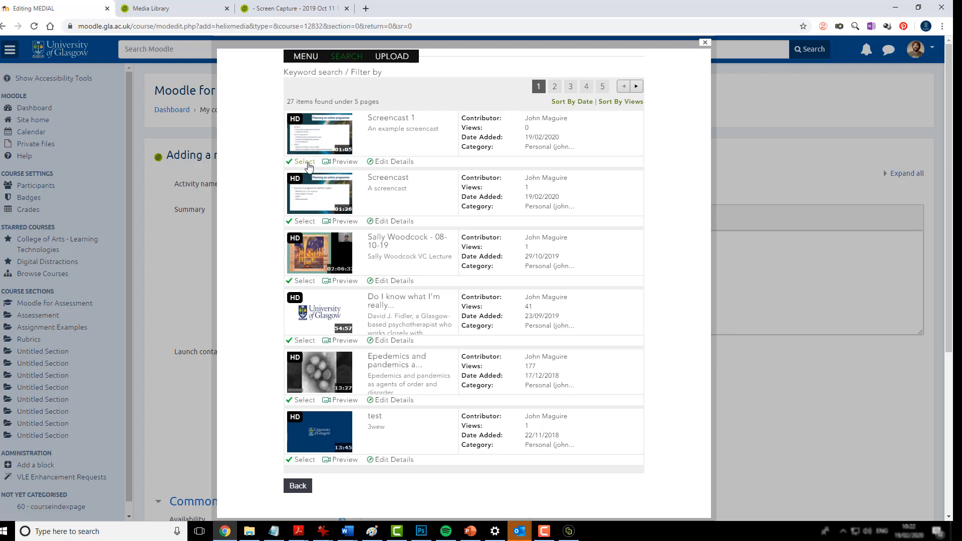
click(303, 162)
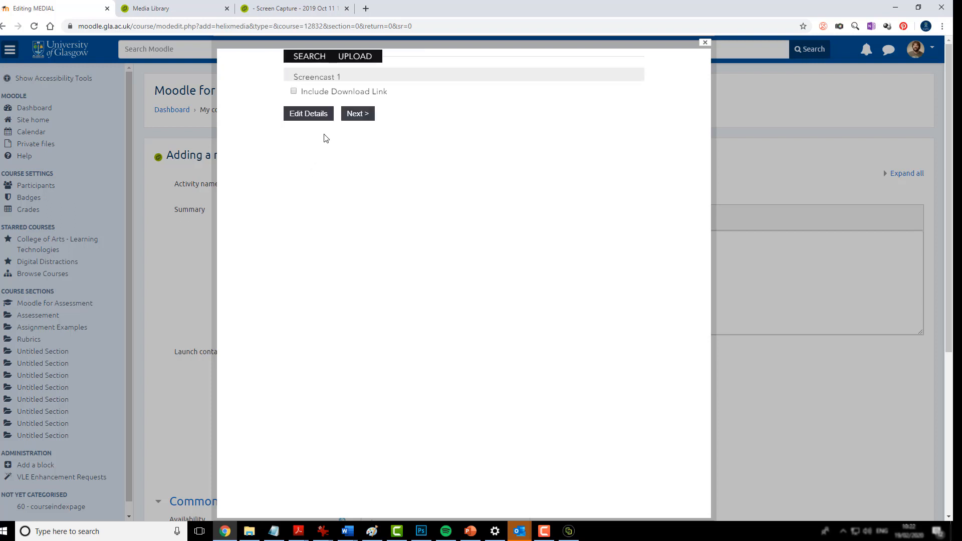
click(293, 90)
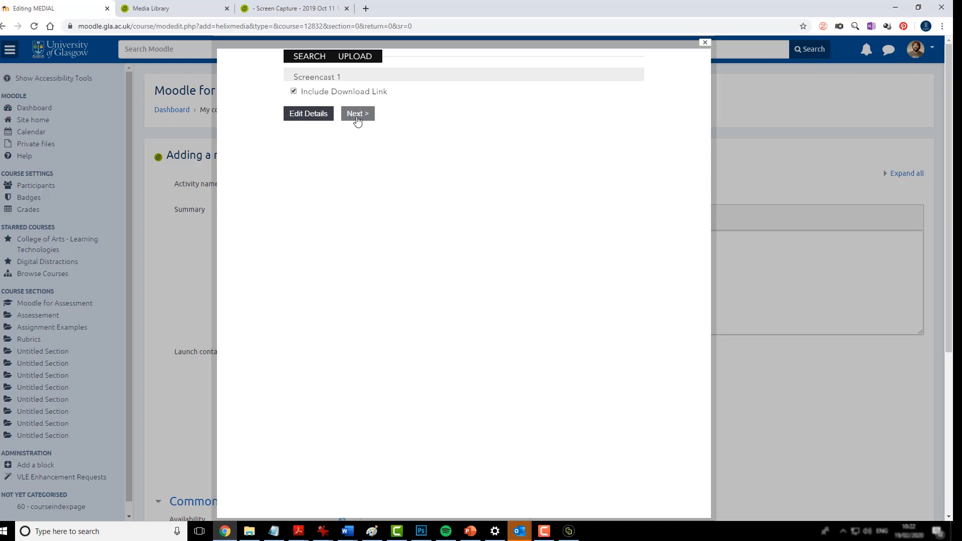
click(358, 114)
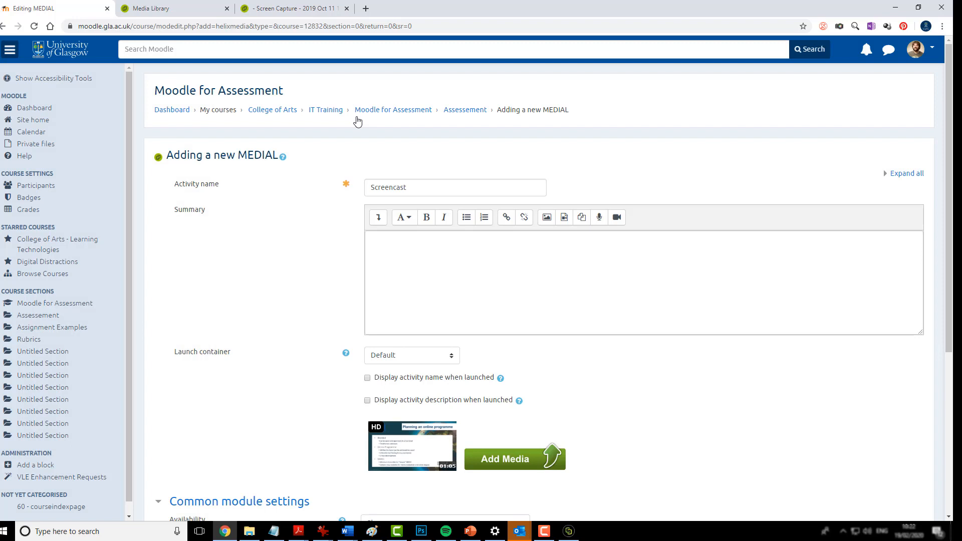
mouse_move(422, 271)
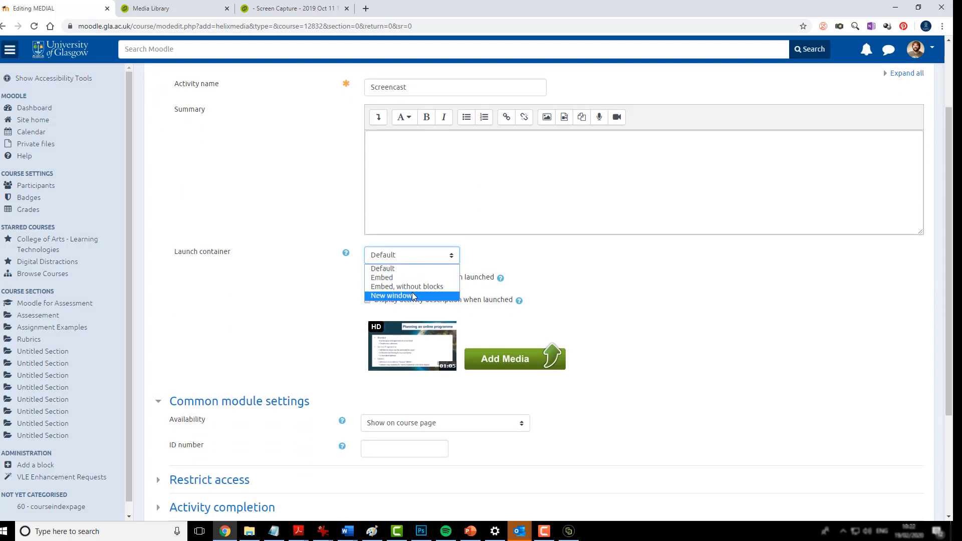
Set the Screencast activity's launch container to New window and save it to the course
click(391, 296)
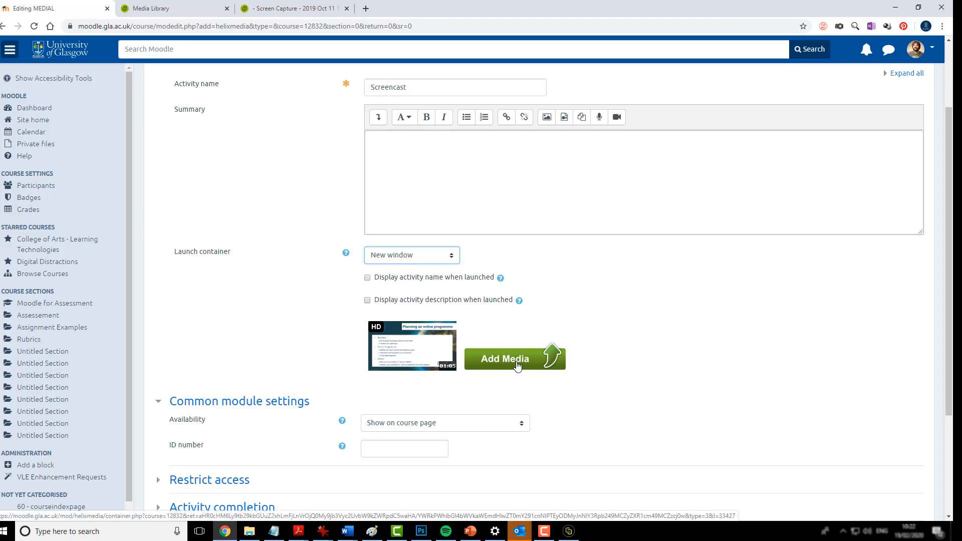
scroll(down, 3)
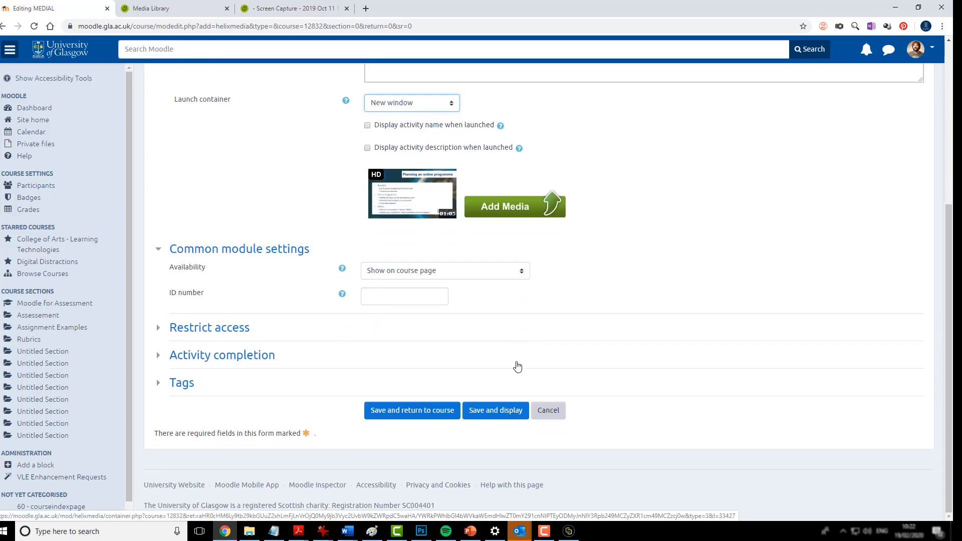
click(412, 410)
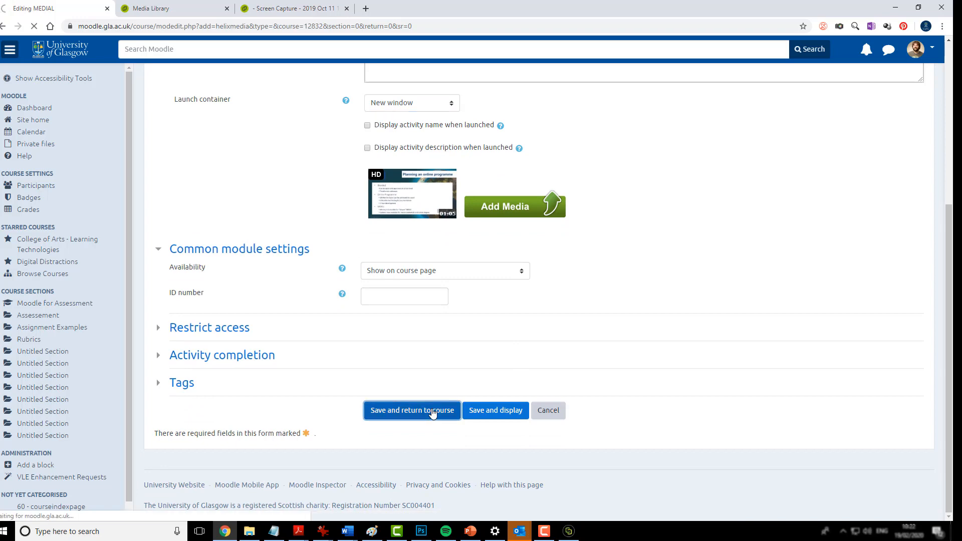
click(411, 410)
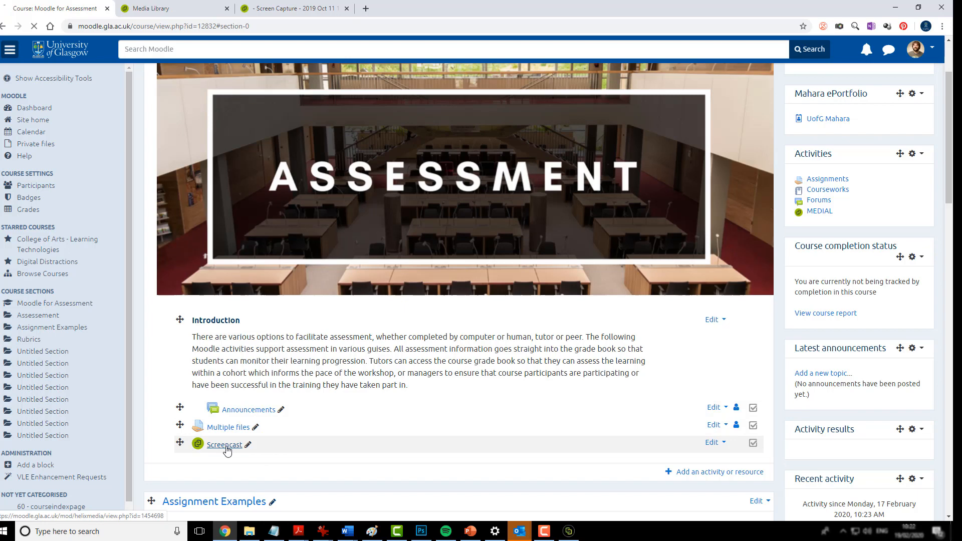
Open the Screencast activity from the course page and play the recording
click(224, 445)
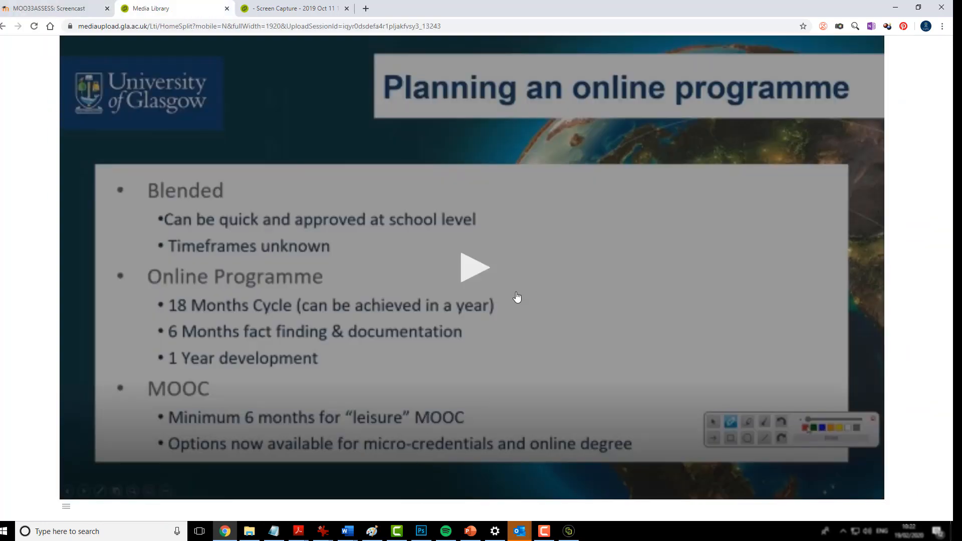
click(475, 268)
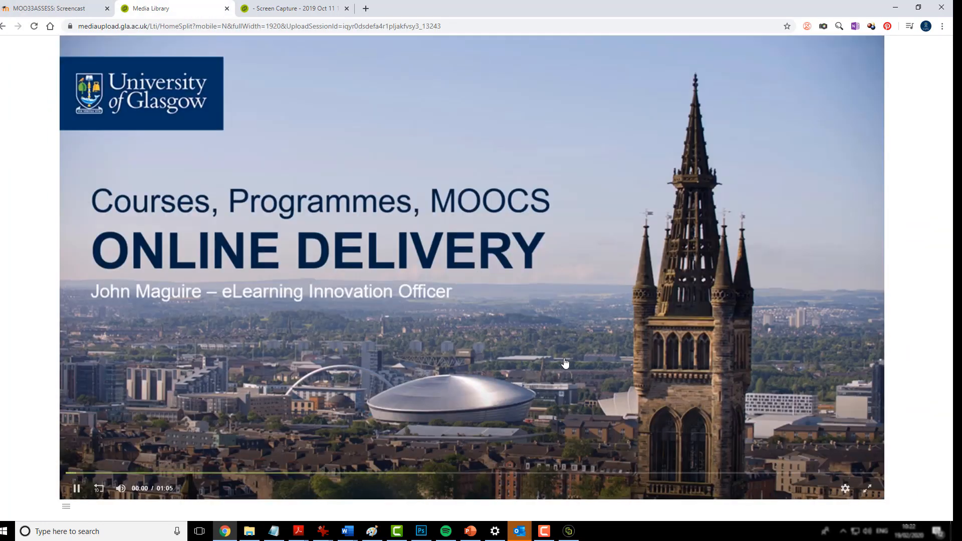